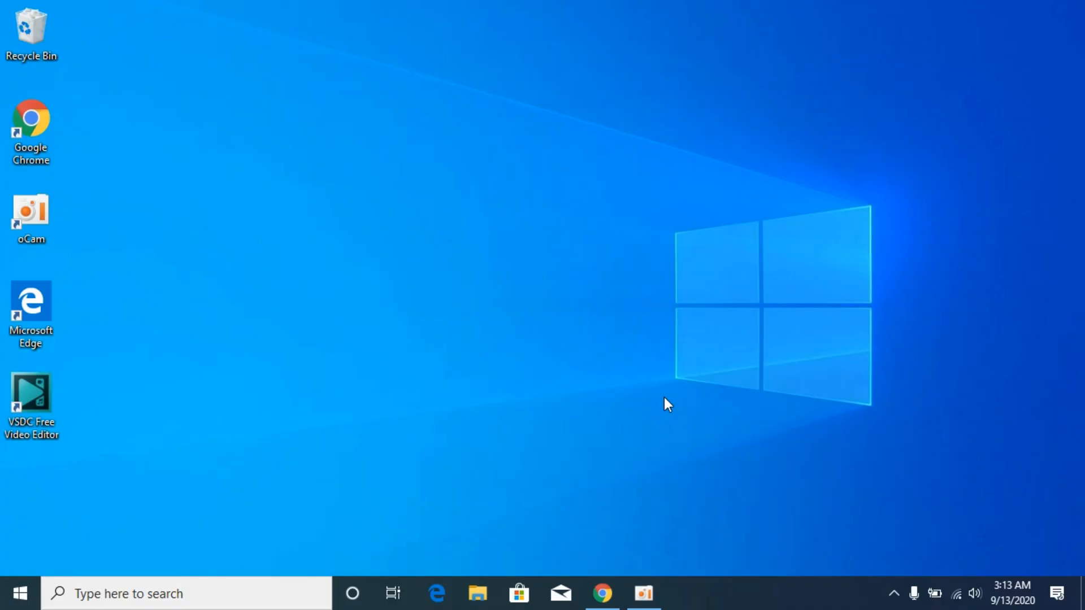
{"action": "mouse_move", "coordinate": [609, 387]}
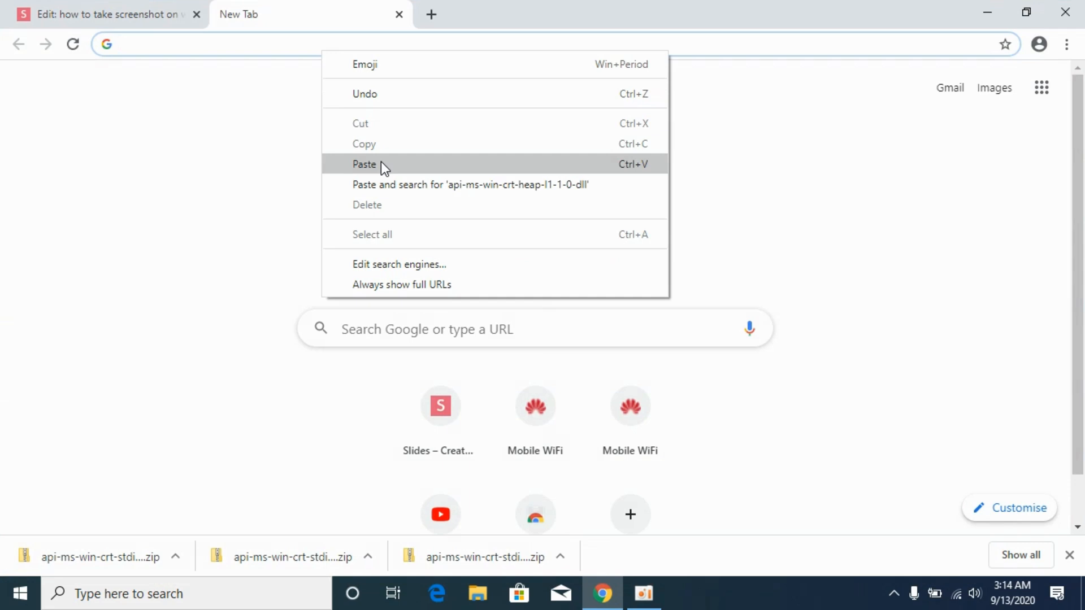
Search Google for the pasted DLL name api-ms-win-crt-heap-l1-1-0.dll plus 'download'
{"action": "left_click", "coordinate": [366, 164]}
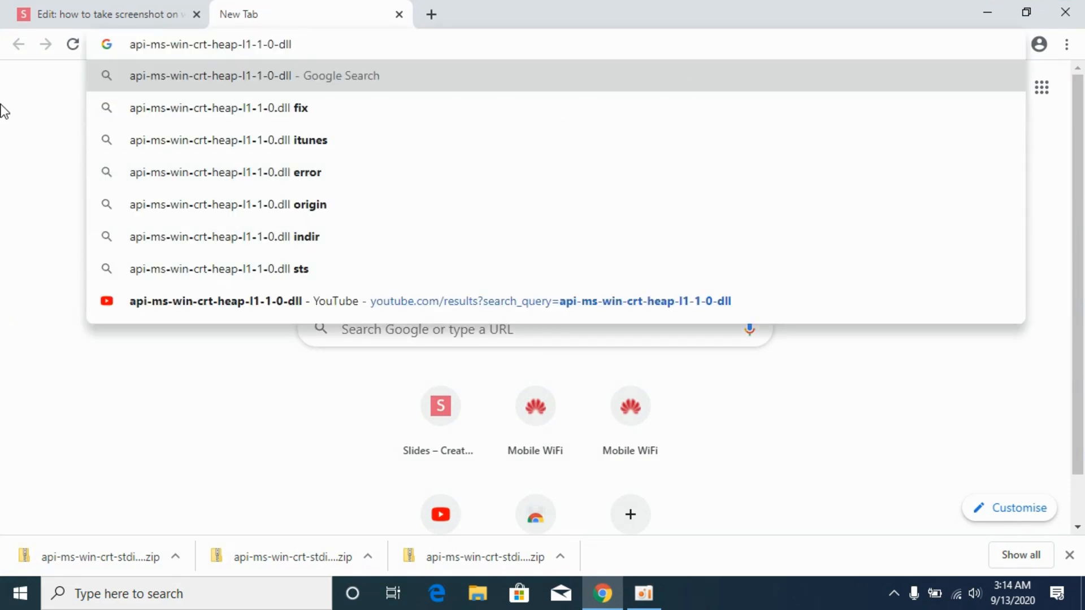
{"action": "type", "text": "download%26oq%3Dapi-ms-win-crt-heap-l1-1-0-..."}
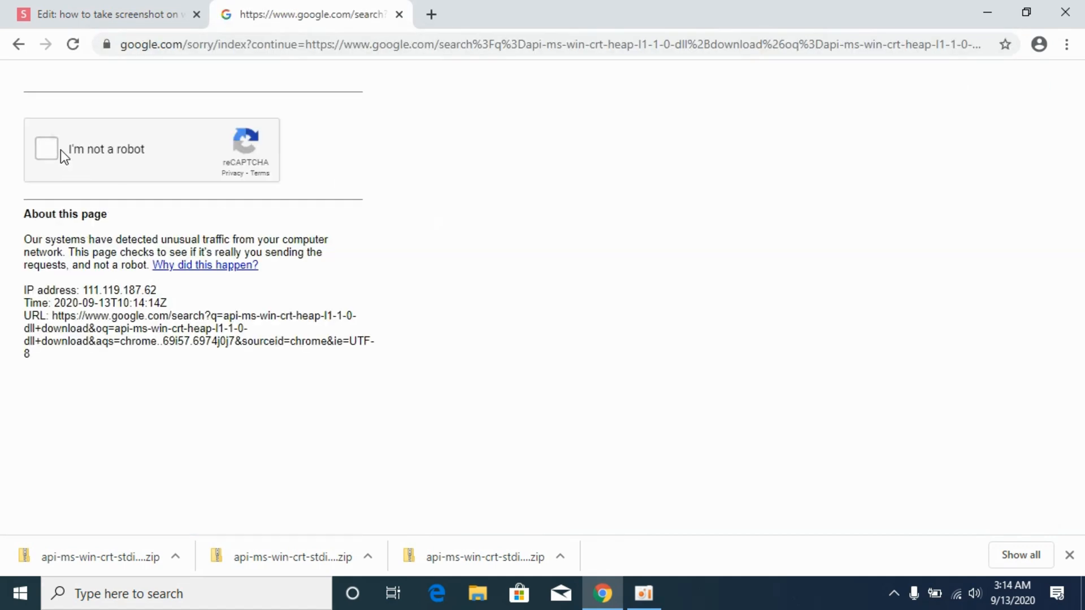
Pass Google's 'I'm not a robot' check by selecting the bicycle and traffic light images and verifying
{"action": "left_click", "coordinate": [45, 150]}
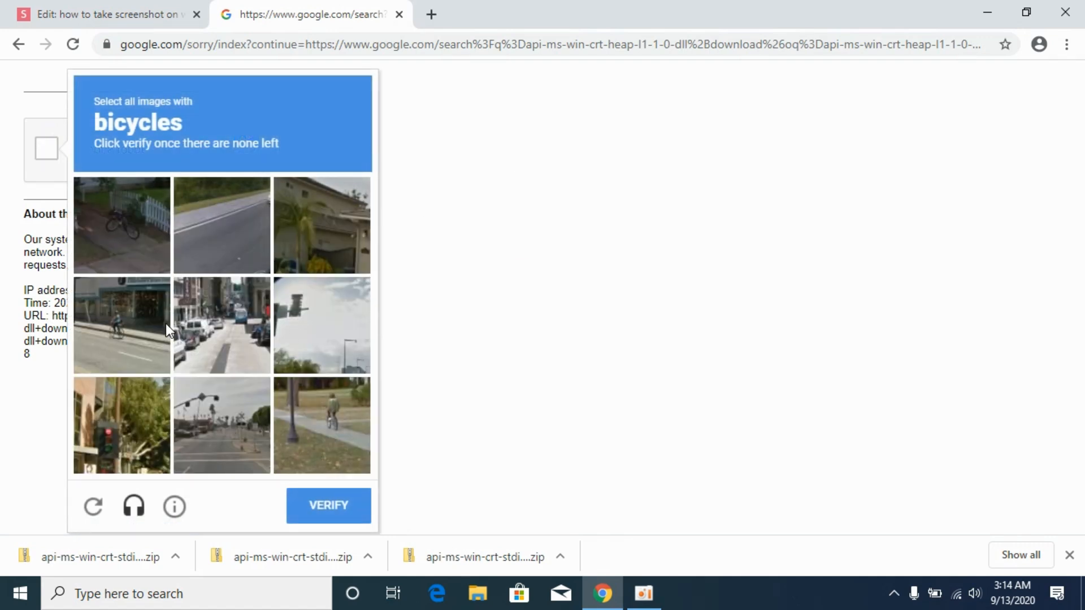
{"action": "left_click", "coordinate": [122, 225]}
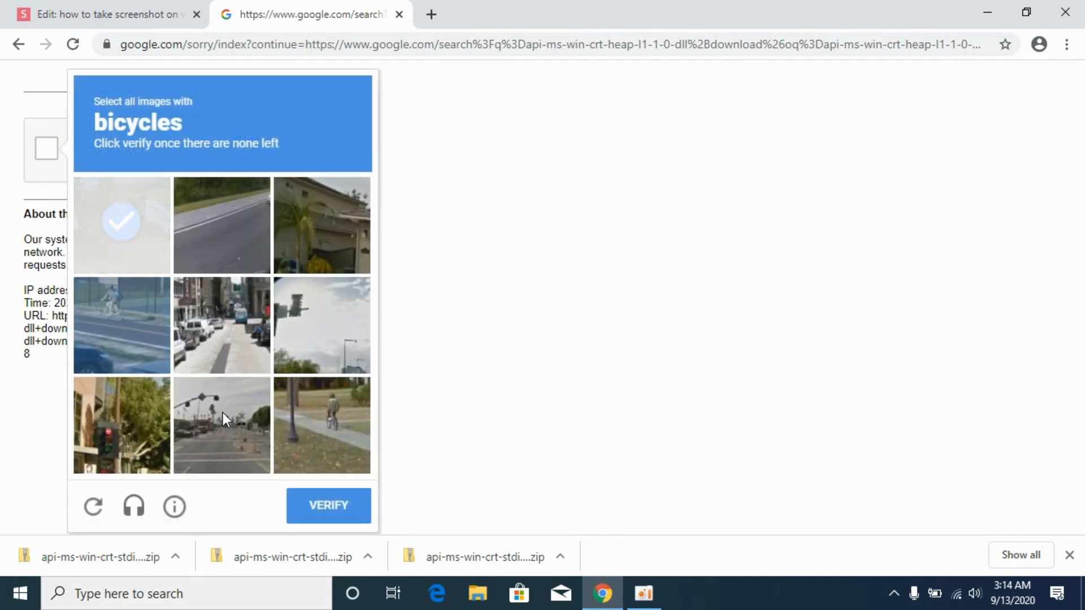
{"action": "left_click", "coordinate": [121, 225]}
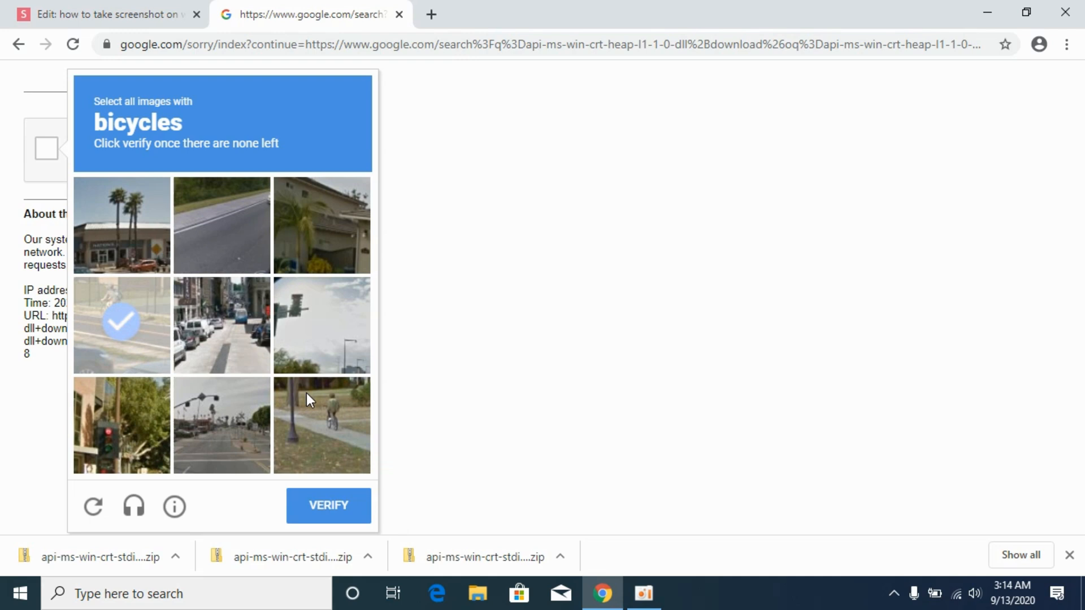
{"action": "left_click", "coordinate": [328, 506]}
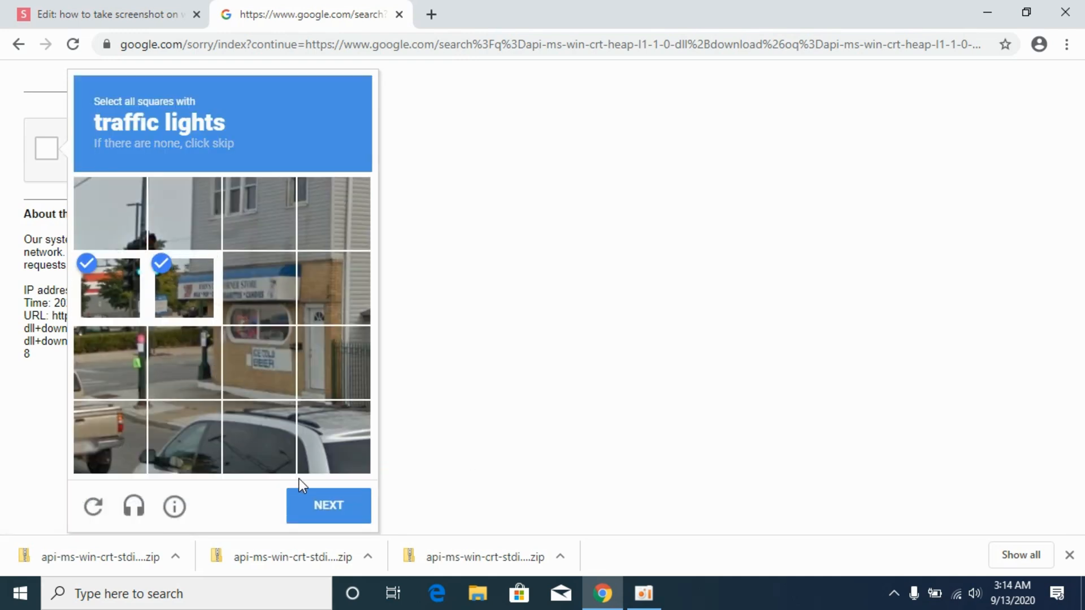
{"action": "left_click", "coordinate": [328, 505]}
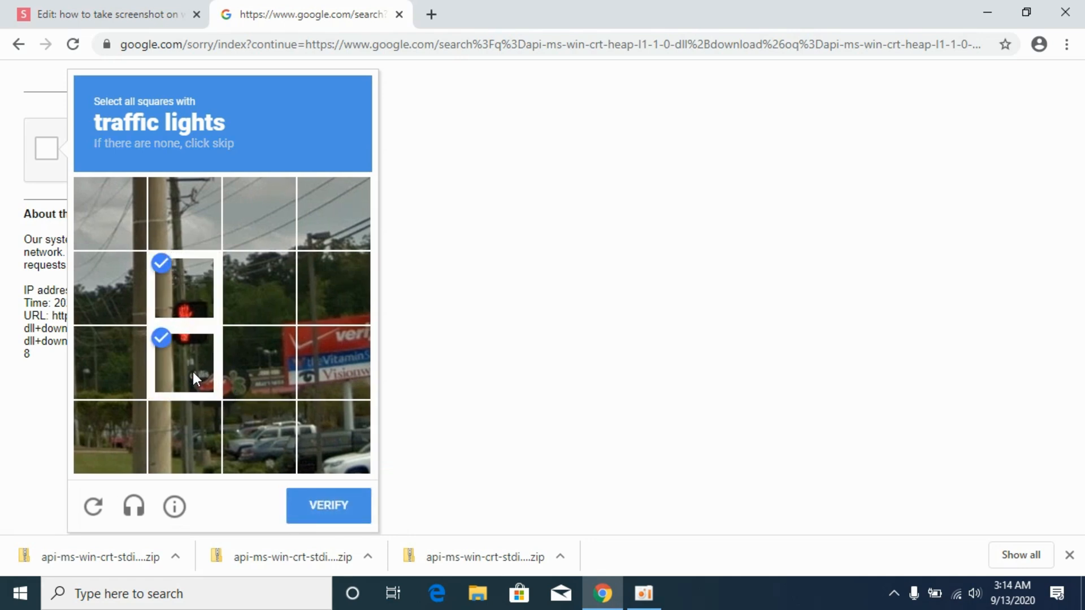
{"action": "left_click", "coordinate": [328, 505]}
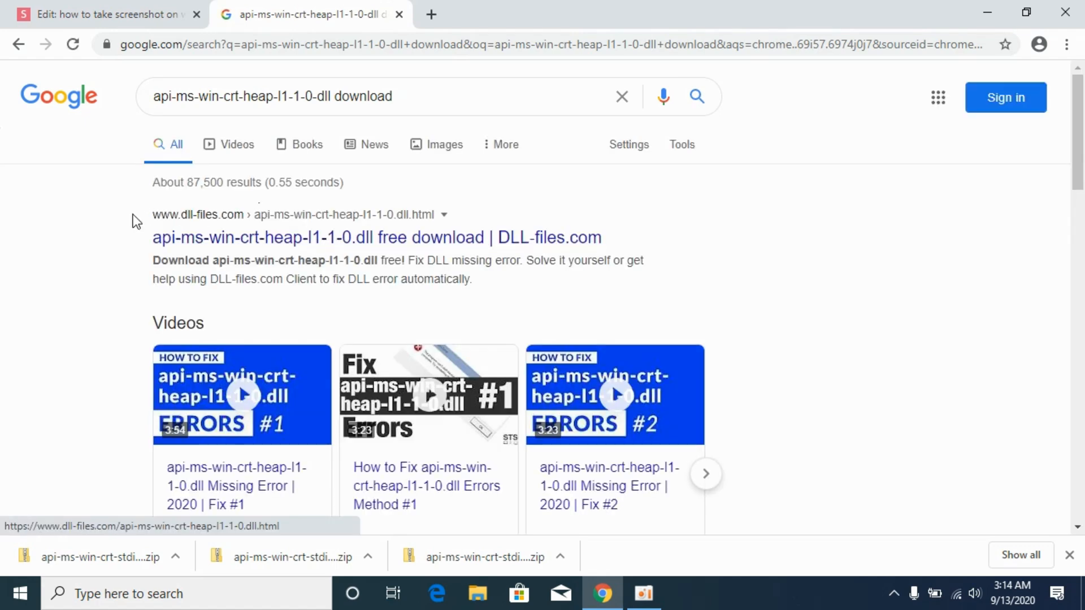
{"action": "mouse_move", "coordinate": [301, 237]}
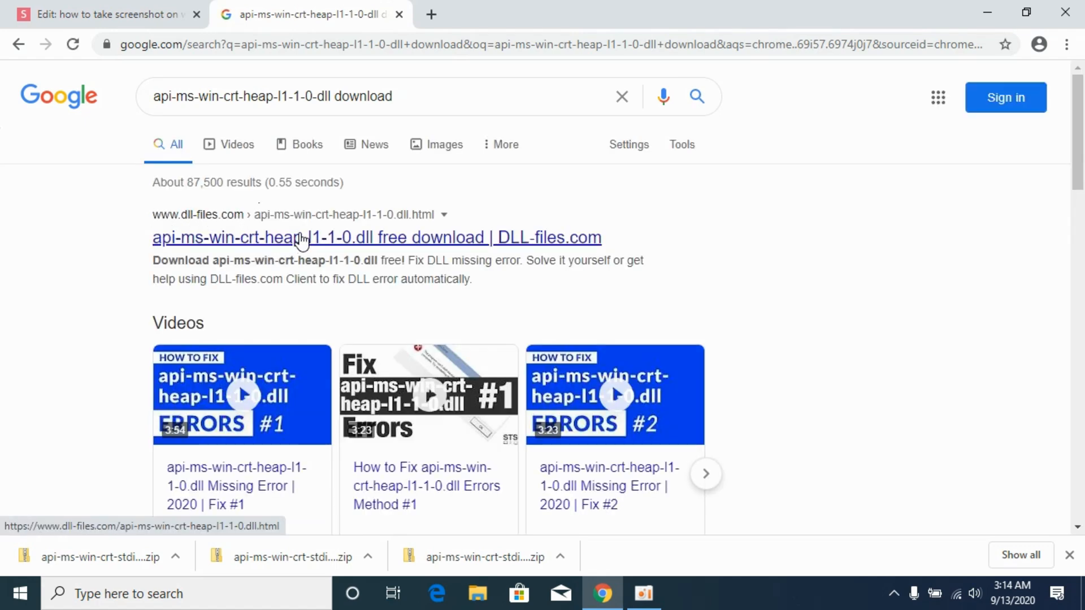
Open the 'api-ms-win-crt-heap-l1-1-0.dll free download | DLL-files.com' search result
{"action": "left_click", "coordinate": [301, 237]}
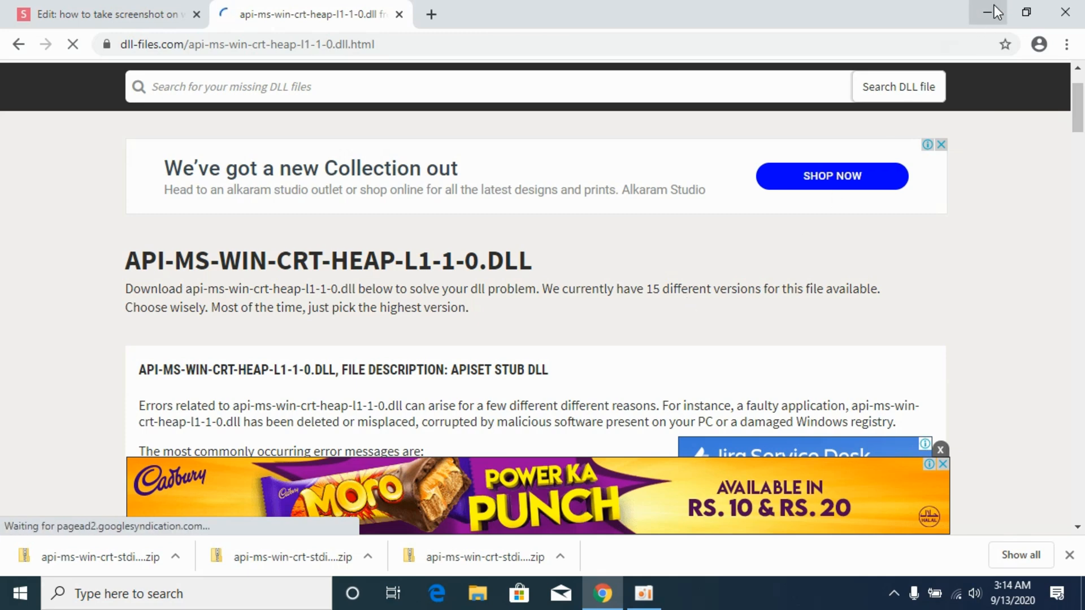
Find This PC via Start search and show its Properties to check the system type (64-bit)
{"action": "left_click", "coordinate": [13, 594]}
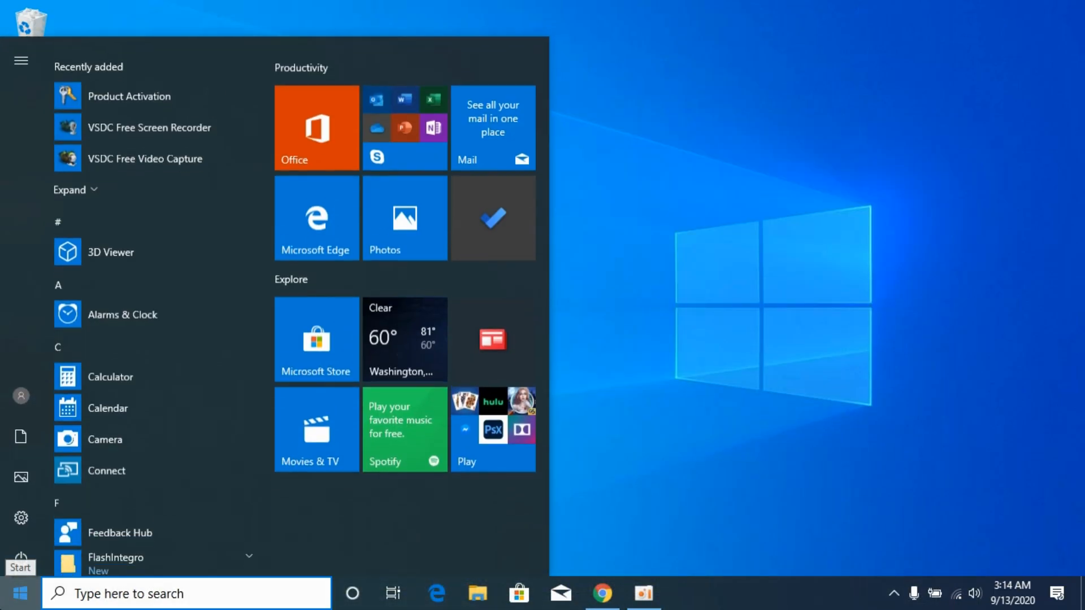
{"action": "type", "text": "this PC"}
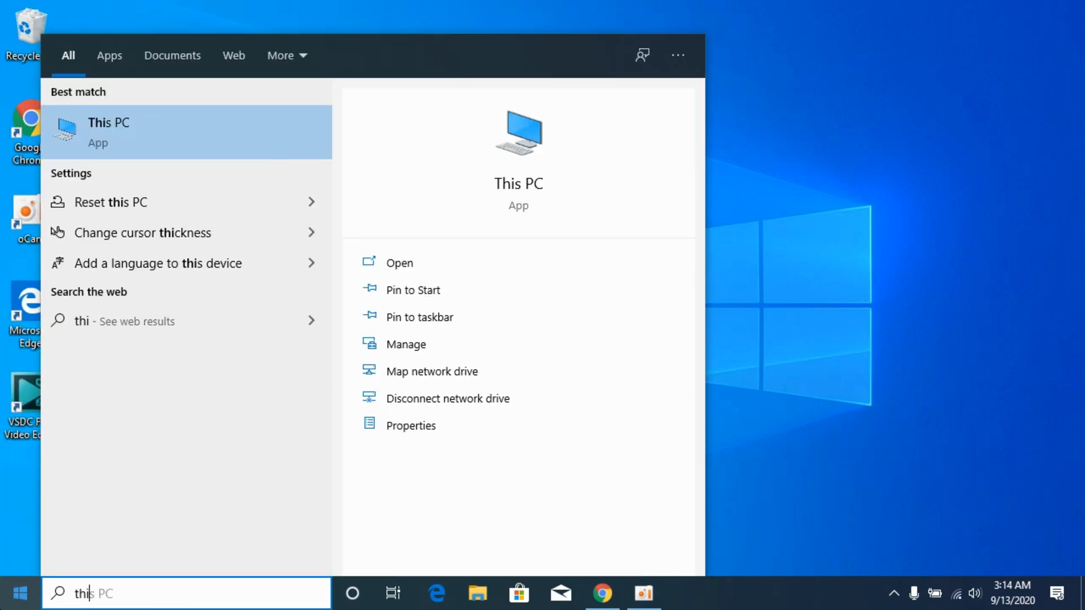
{"action": "type", "text": "s"}
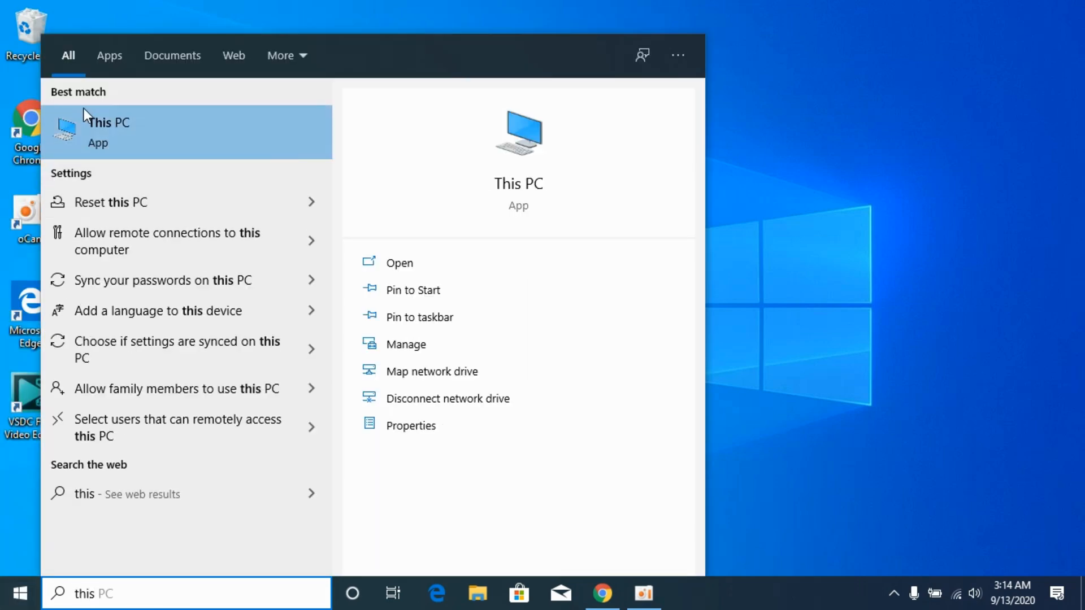
{"action": "right_click", "coordinate": [107, 131]}
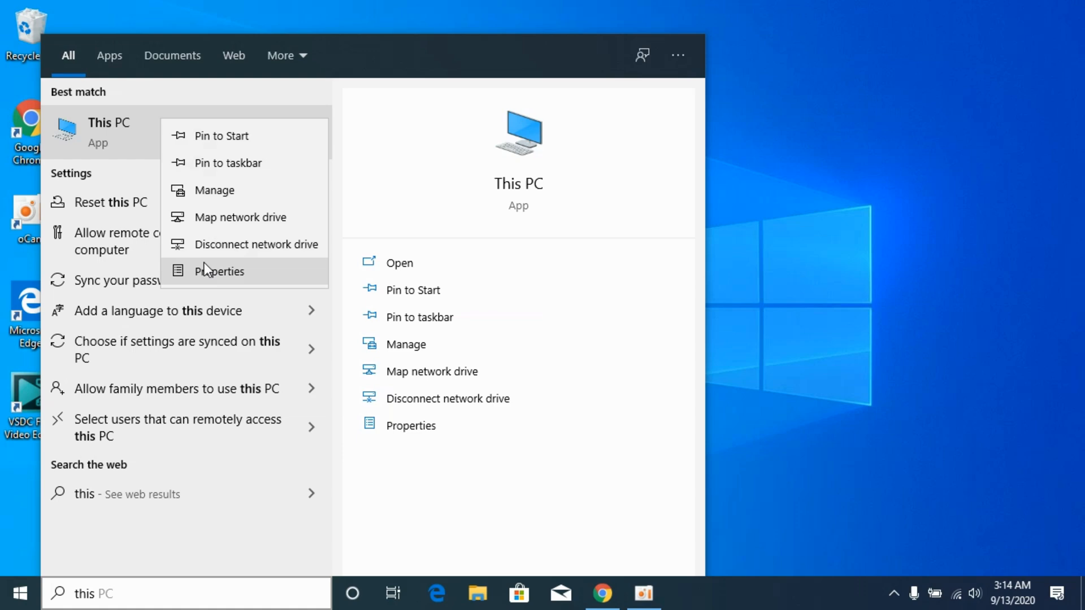
{"action": "left_click", "coordinate": [218, 270]}
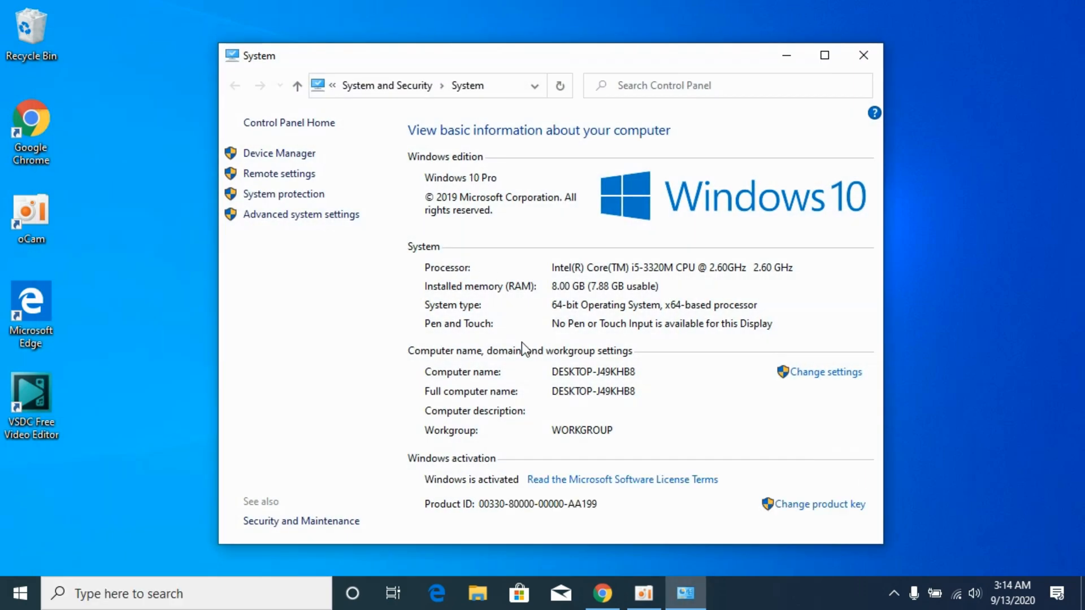
{"action": "mouse_move", "coordinate": [643, 326]}
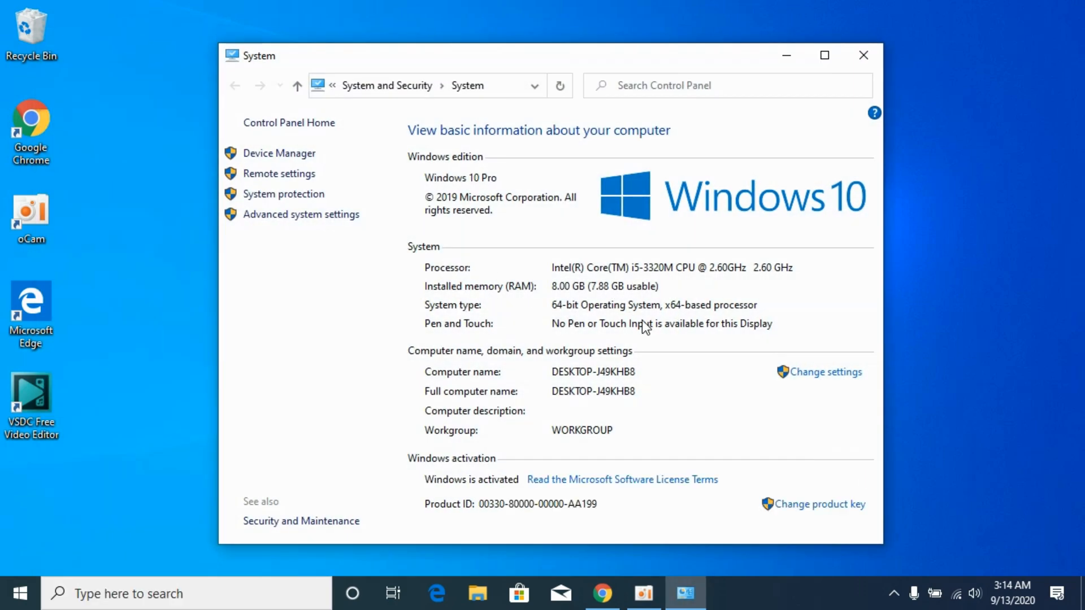
{"action": "mouse_move", "coordinate": [751, 309]}
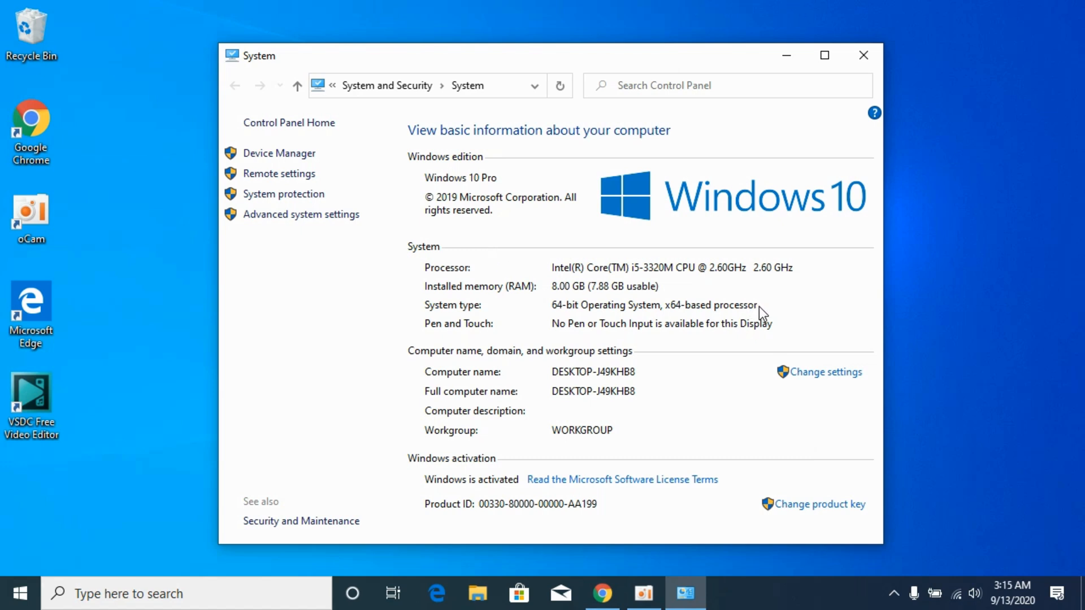
{"action": "mouse_move", "coordinate": [523, 319]}
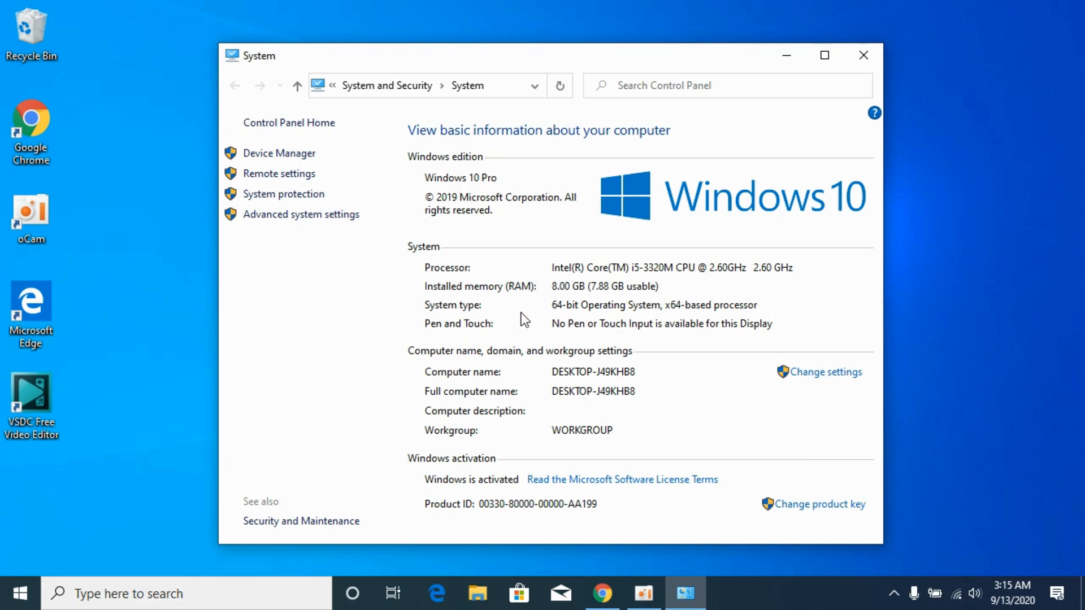
{"action": "mouse_move", "coordinate": [862, 56]}
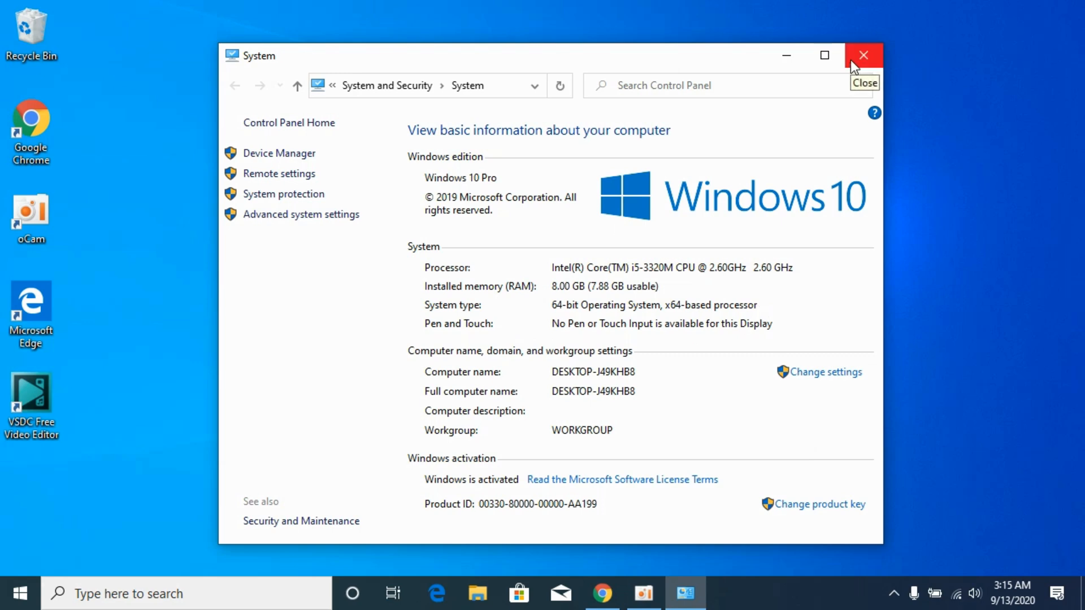
Close the System window and download the 32-bit version 10.0.18362.1 from DLL-files.com
{"action": "left_click", "coordinate": [863, 55]}
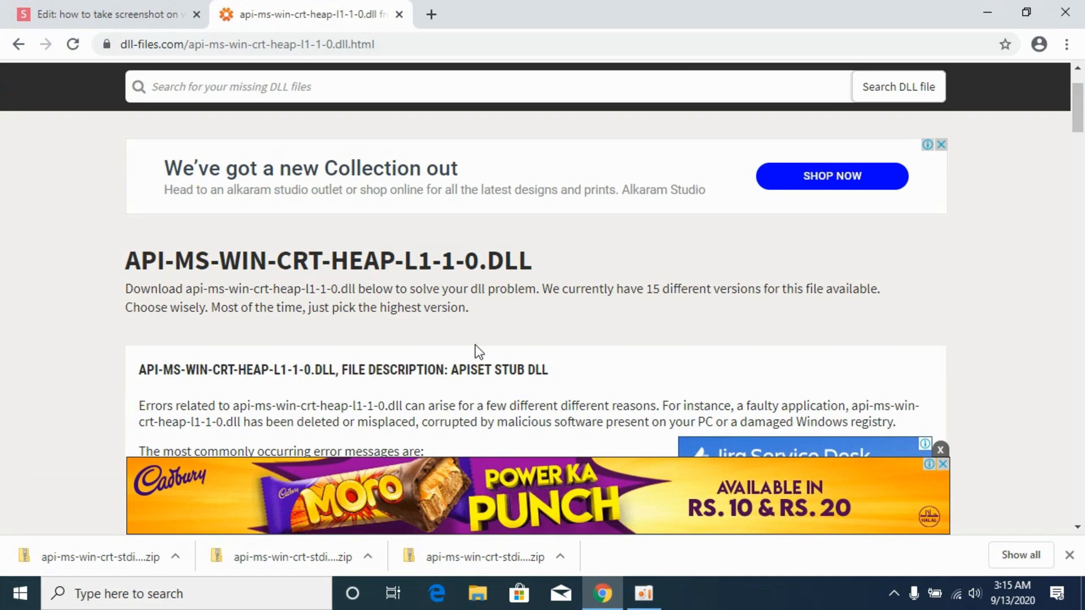
{"action": "scroll", "scroll_direction": "down", "scroll_amount": 3}
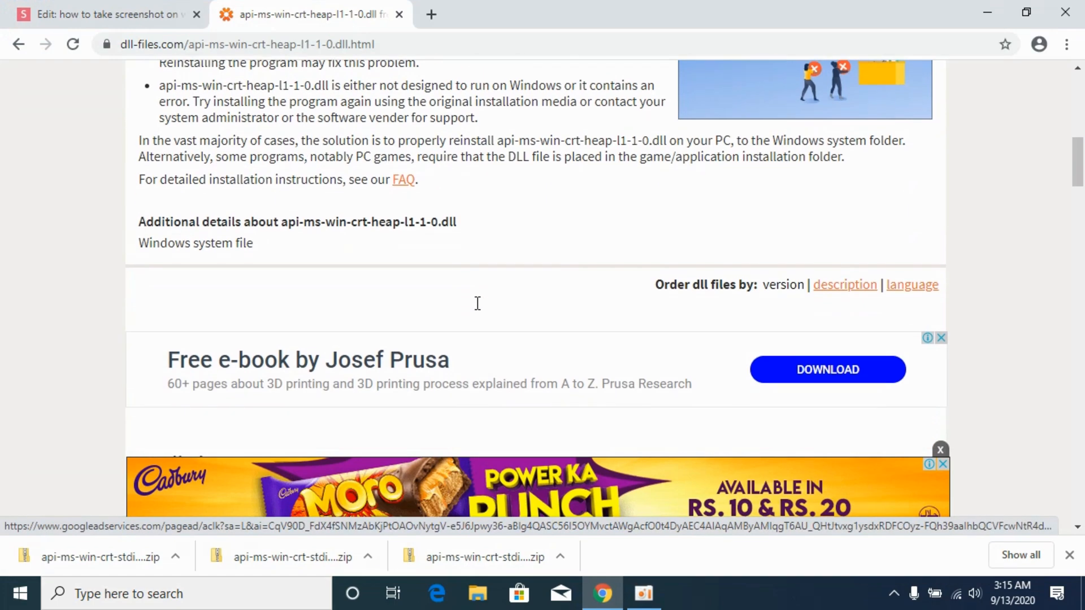
{"action": "scroll", "scroll_direction": "down", "scroll_amount": 3}
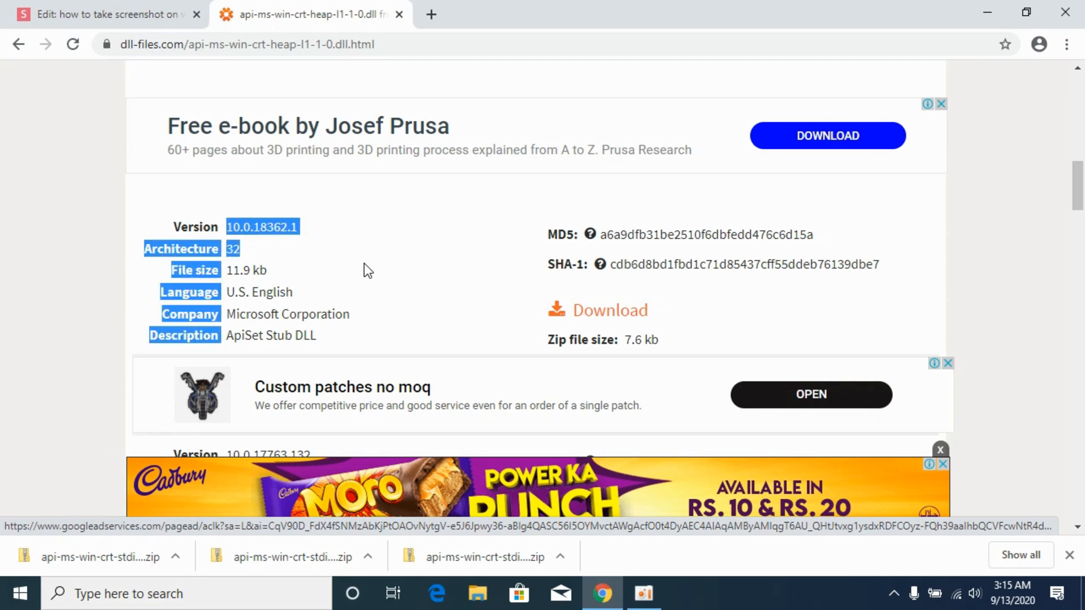
{"action": "left_click", "coordinate": [609, 309]}
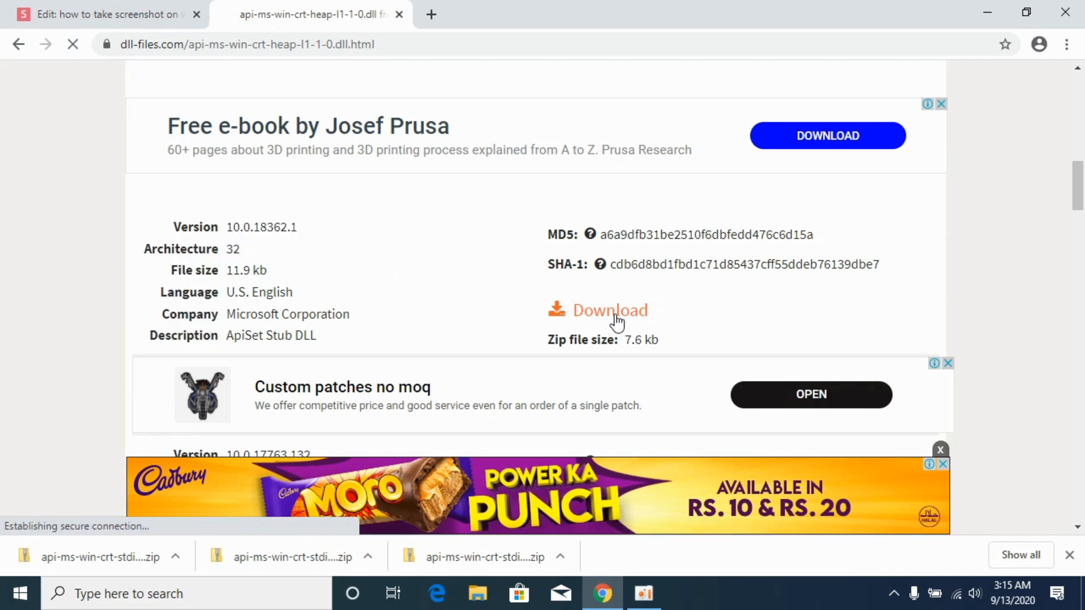
{"action": "left_click", "coordinate": [609, 309]}
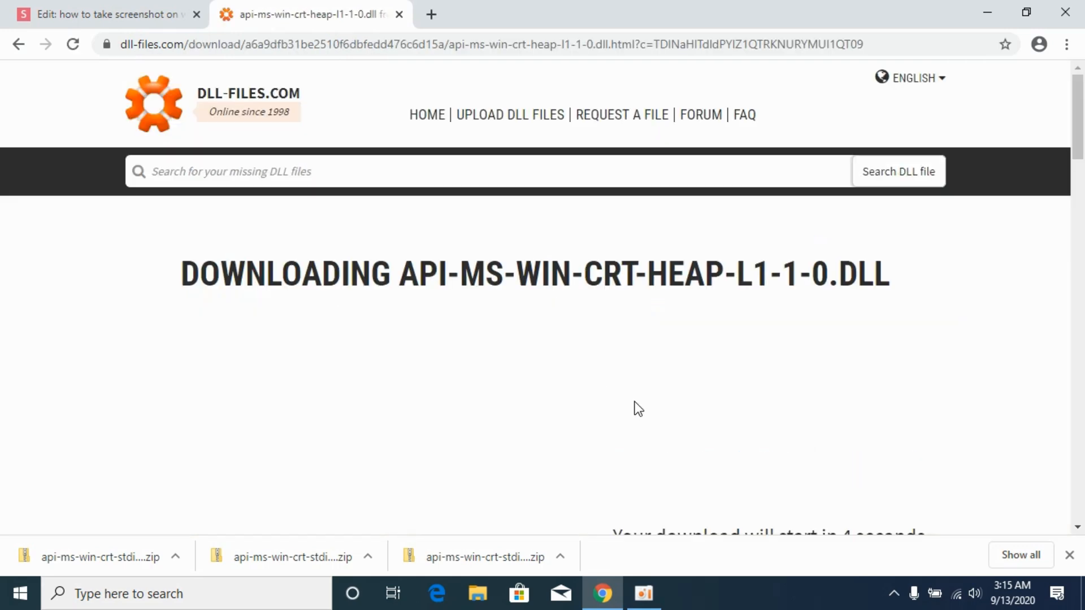
{"action": "scroll", "scroll_direction": "down", "scroll_amount": 3}
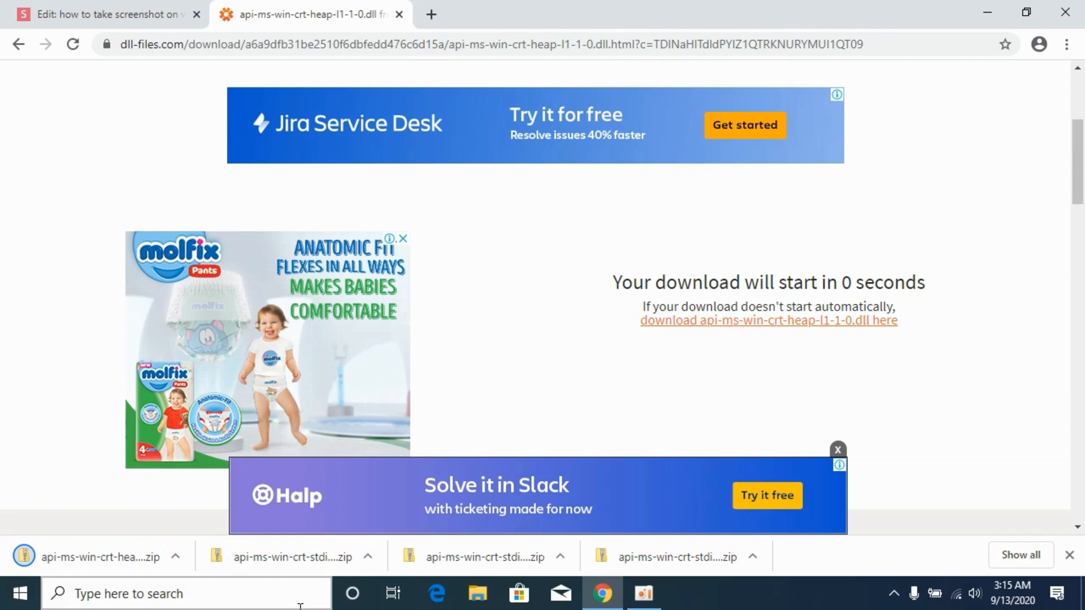
Open the downloaded api-ms-win-crt-heap-l1-1-0 zip in Downloads and copy the DLL inside it
{"action": "left_click", "coordinate": [477, 594]}
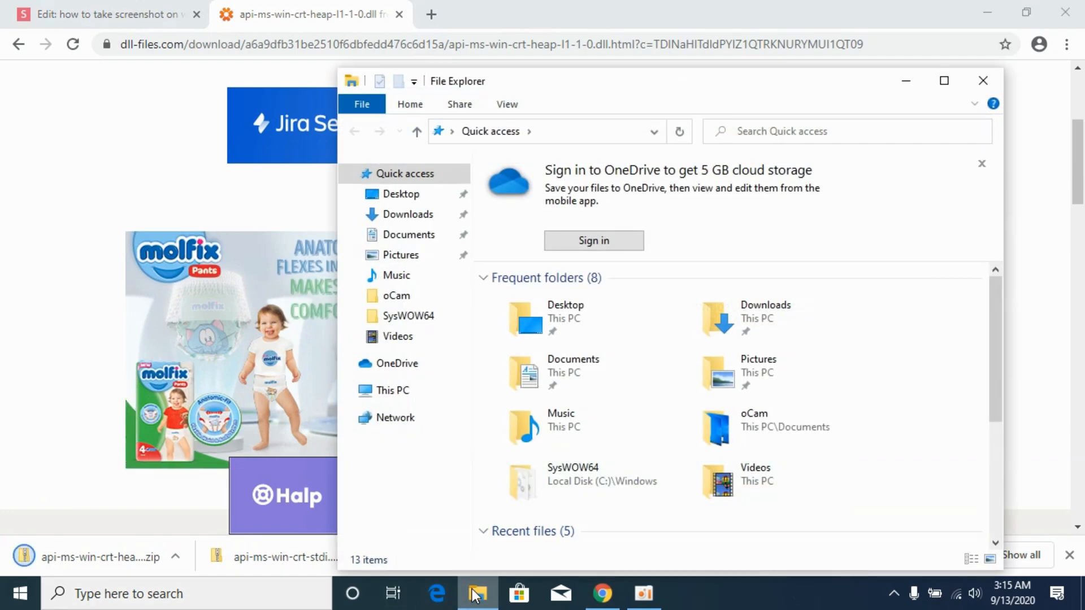
{"action": "left_click", "coordinate": [408, 213]}
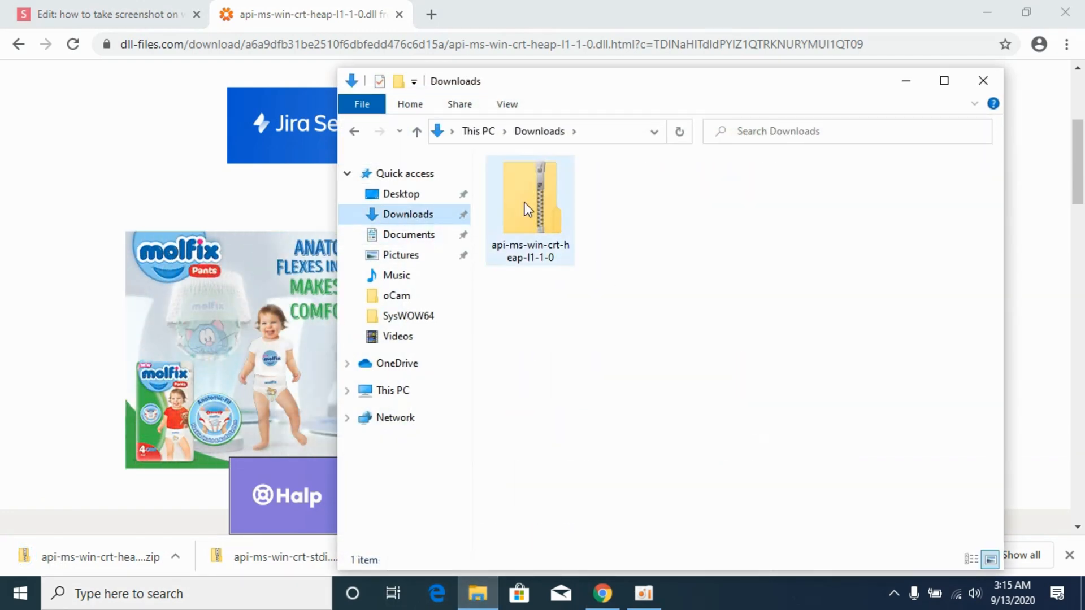
{"action": "double_click", "coordinate": [530, 197]}
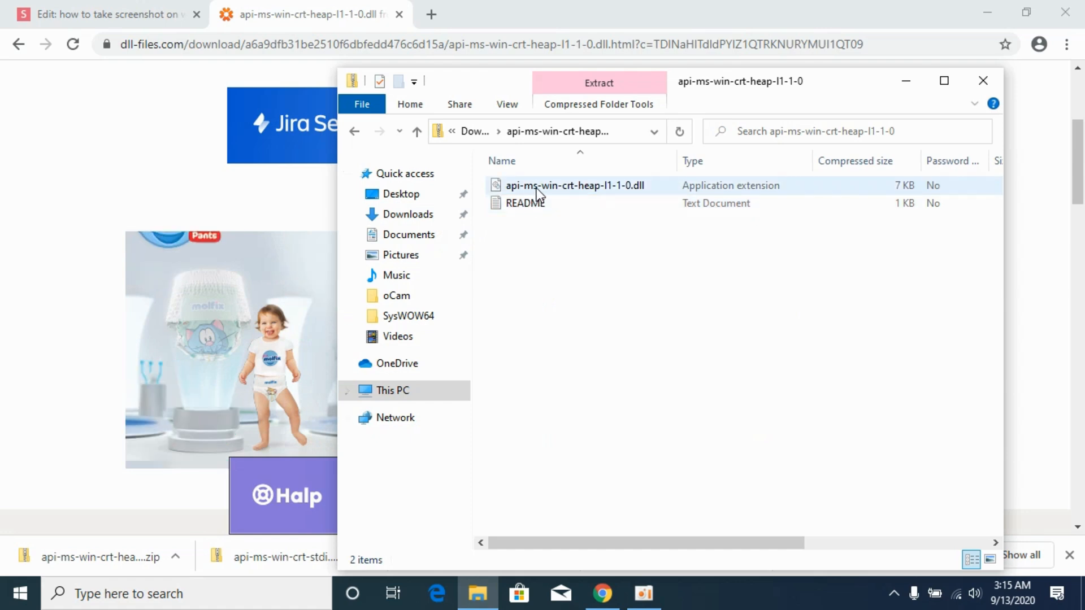
{"action": "right_click", "coordinate": [574, 186]}
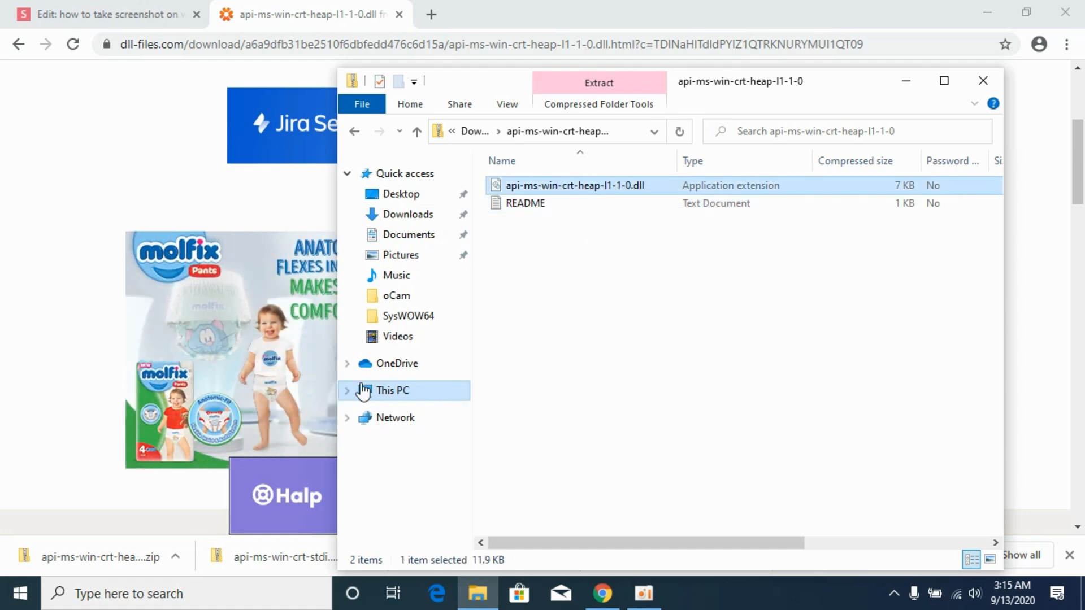
Navigate from This PC through Local Disk (C:) and Windows into the SysWOW64 folder
{"action": "left_click", "coordinate": [392, 390]}
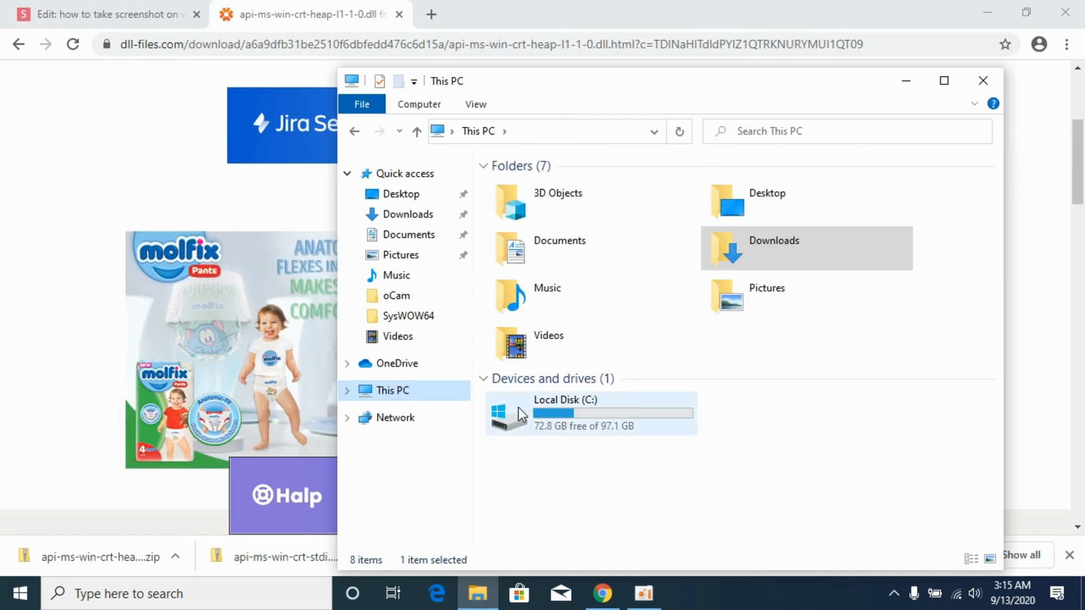
{"action": "mouse_move", "coordinate": [493, 408]}
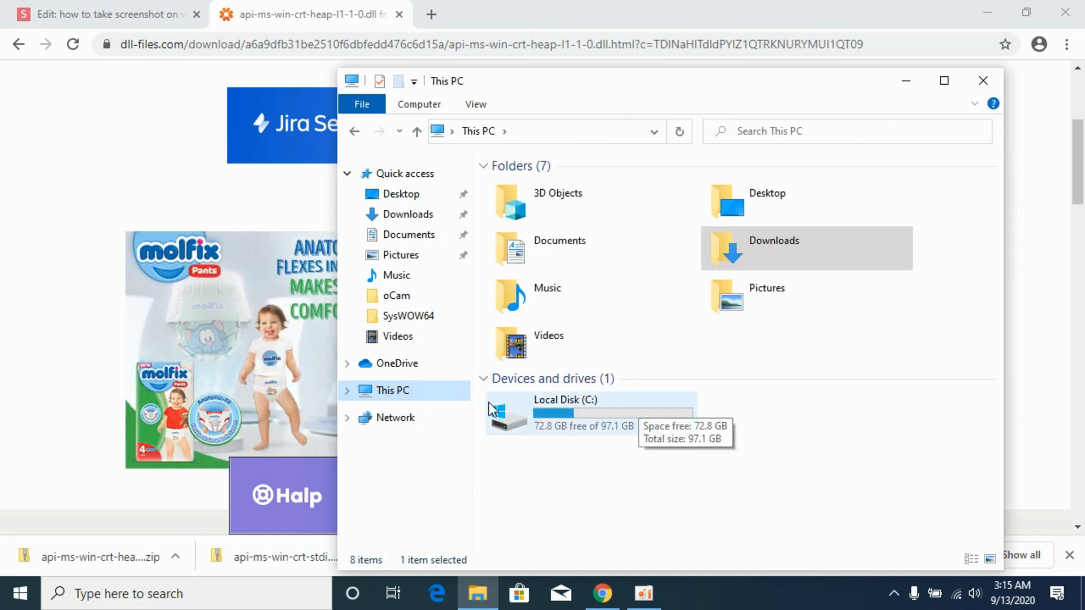
{"action": "mouse_move", "coordinate": [522, 415]}
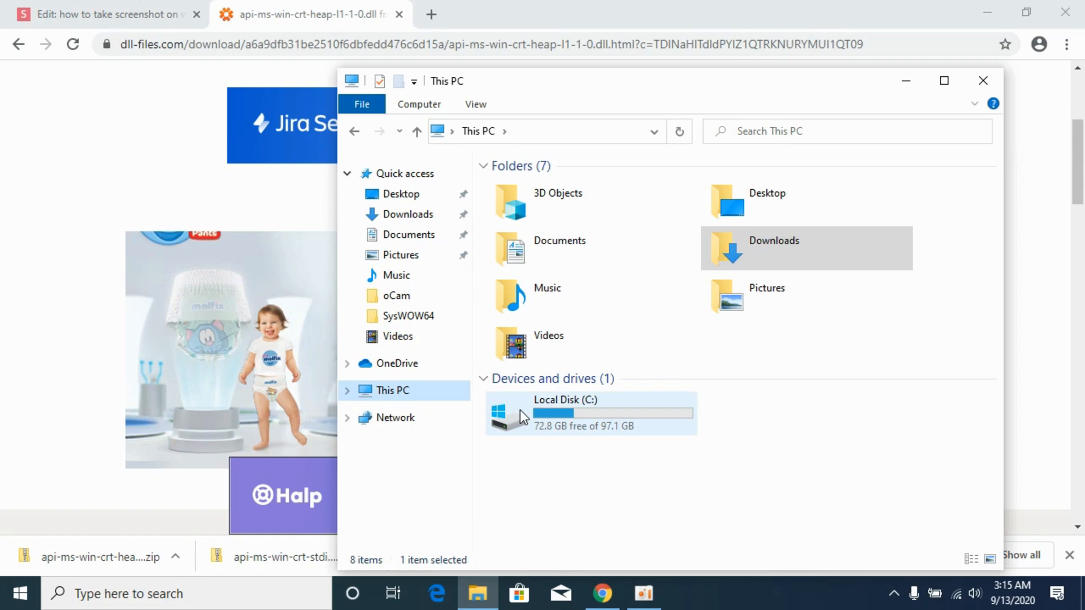
{"action": "double_click", "coordinate": [588, 413]}
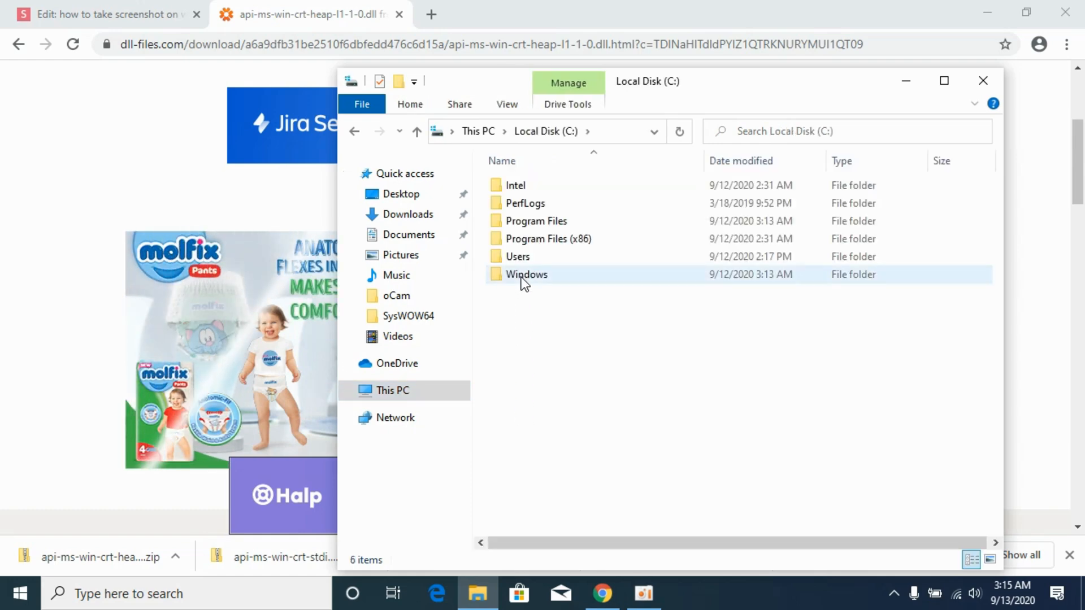
{"action": "double_click", "coordinate": [527, 273]}
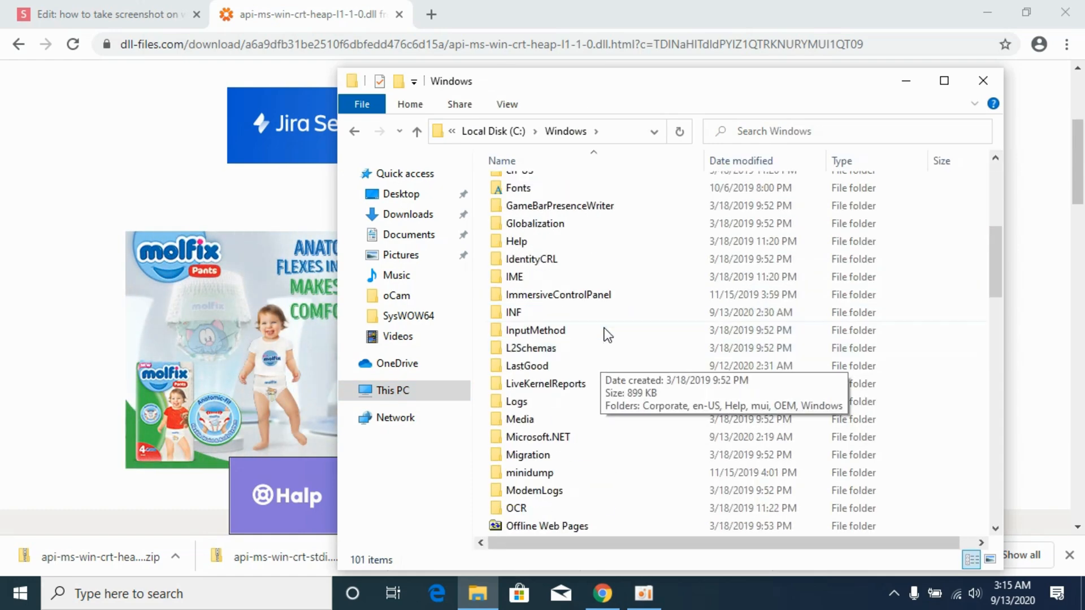
{"action": "left_click", "coordinate": [943, 82]}
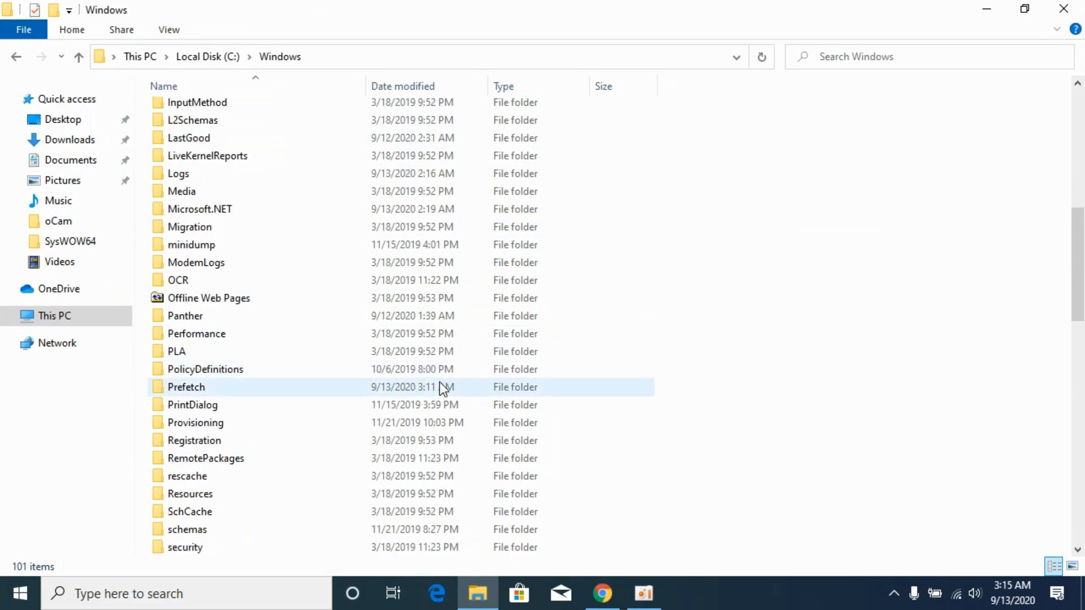
{"action": "scroll", "scroll_direction": "down", "scroll_amount": 3}
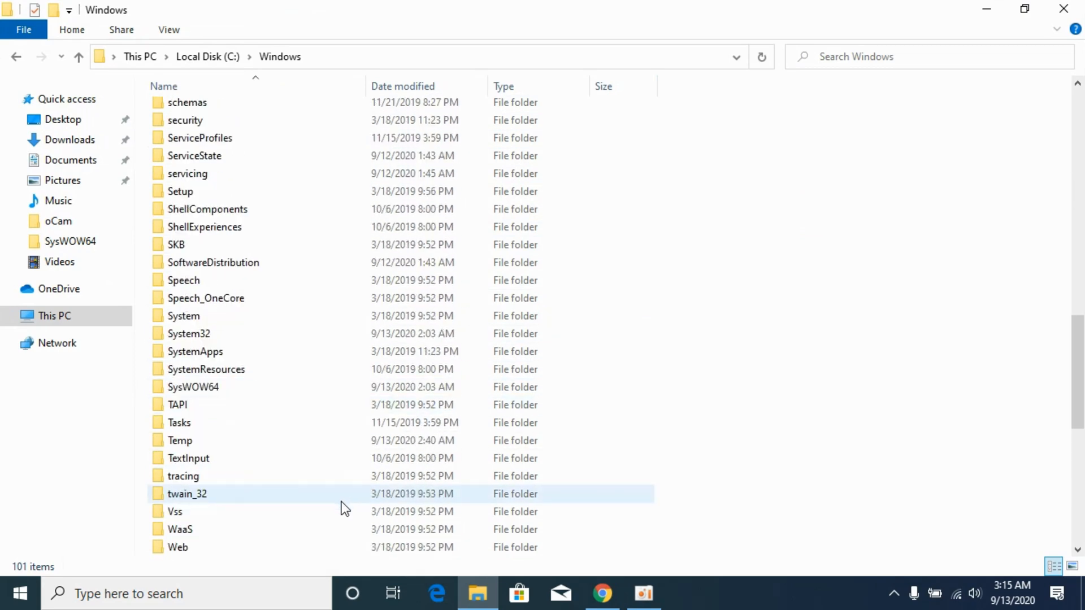
{"action": "left_click", "coordinate": [194, 387]}
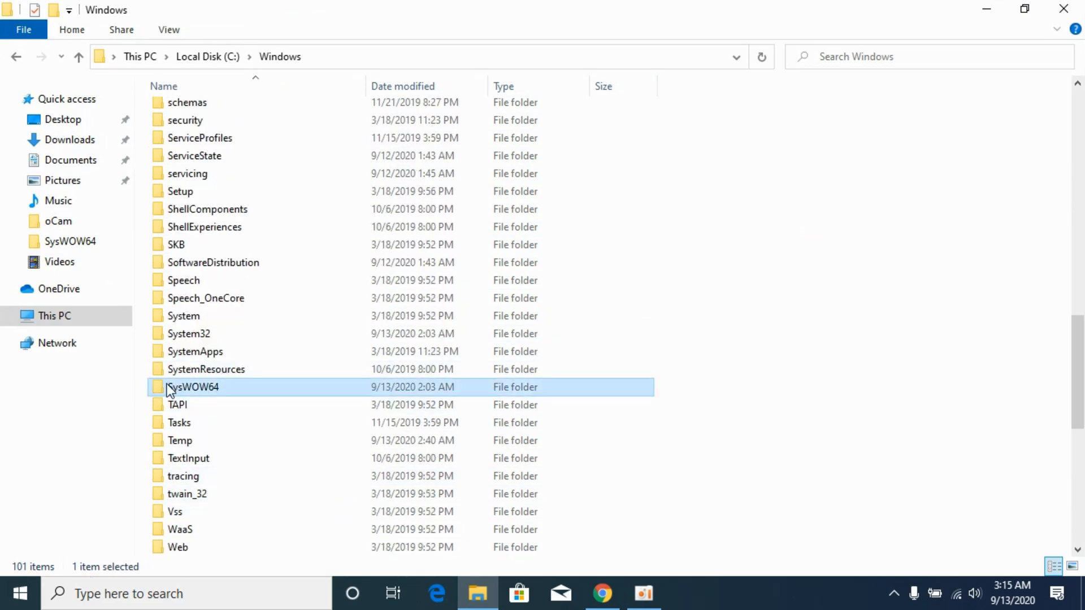
{"action": "double_click", "coordinate": [194, 387]}
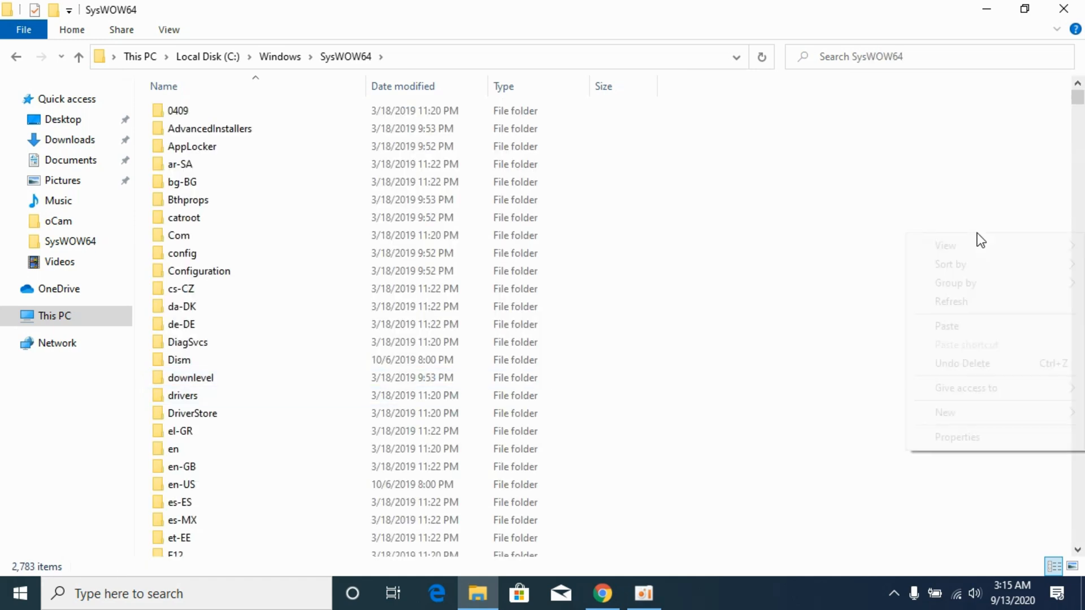
Paste the DLL into SysWOW64 with administrator permission, then return to Chrome
{"action": "left_click", "coordinate": [947, 325]}
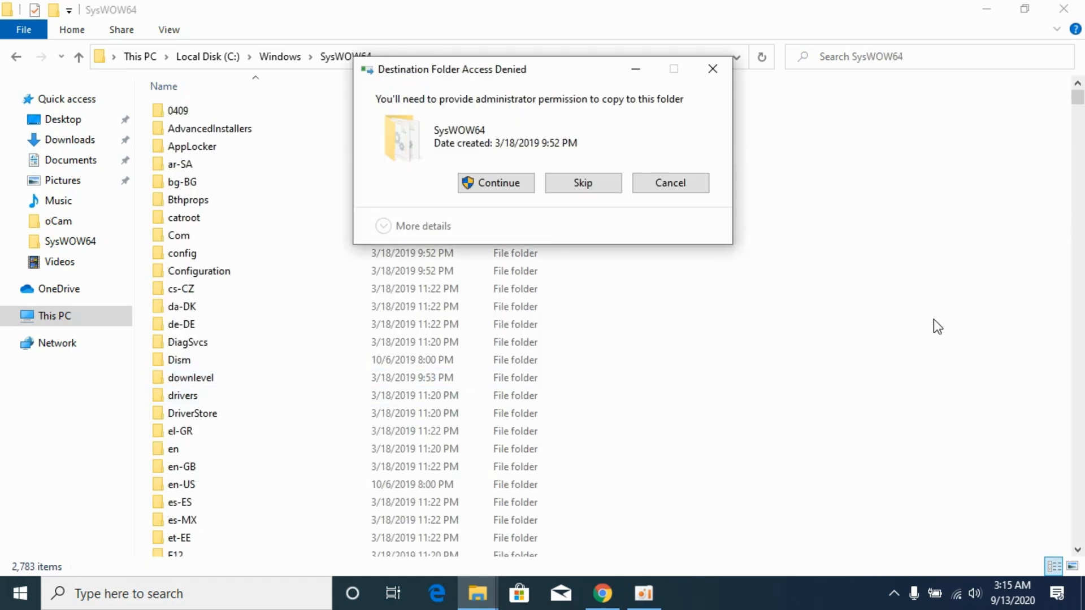
{"action": "left_click", "coordinate": [495, 183]}
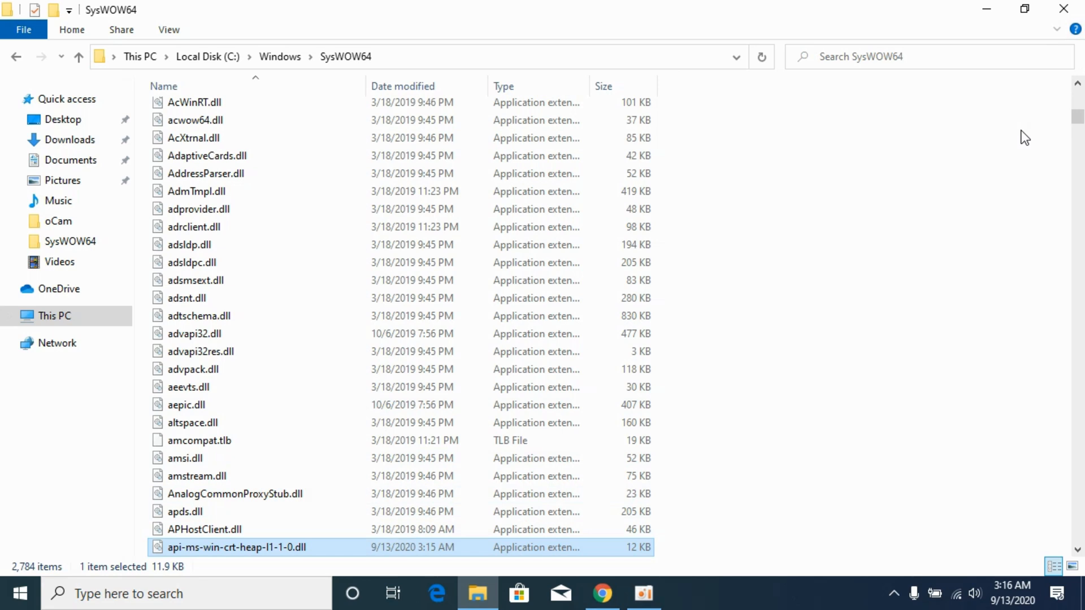
{"action": "mouse_move", "coordinate": [143, 124]}
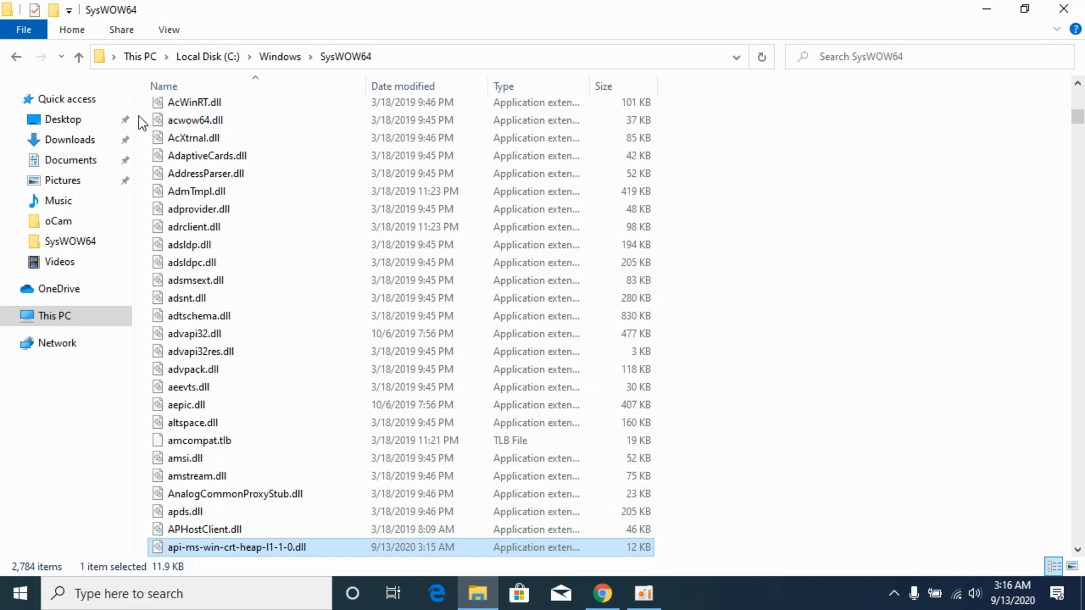
{"action": "mouse_move", "coordinate": [3, 146]}
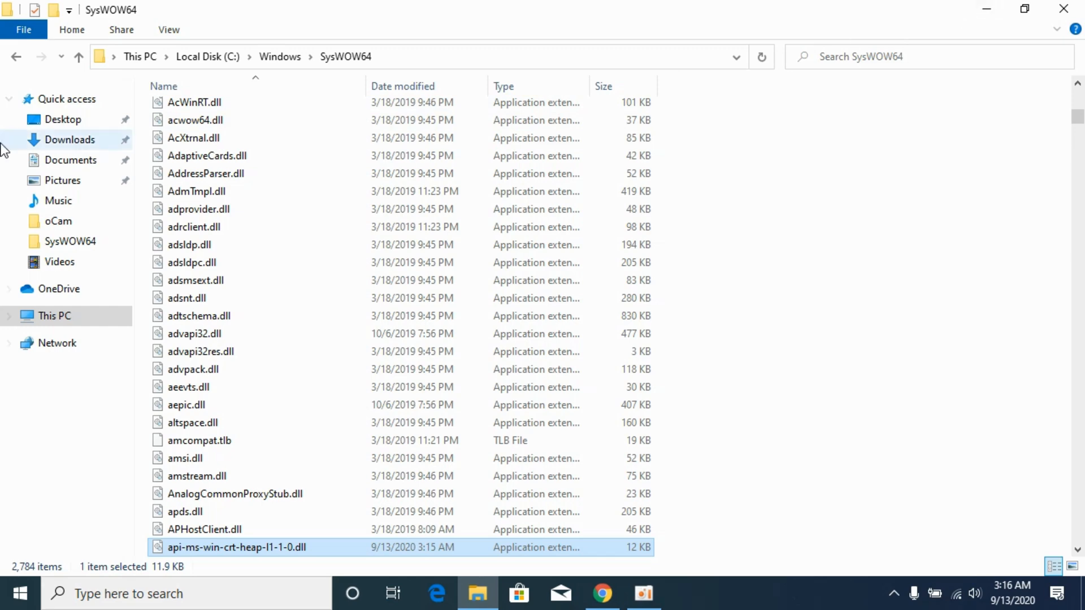
{"action": "mouse_move", "coordinate": [565, 565]}
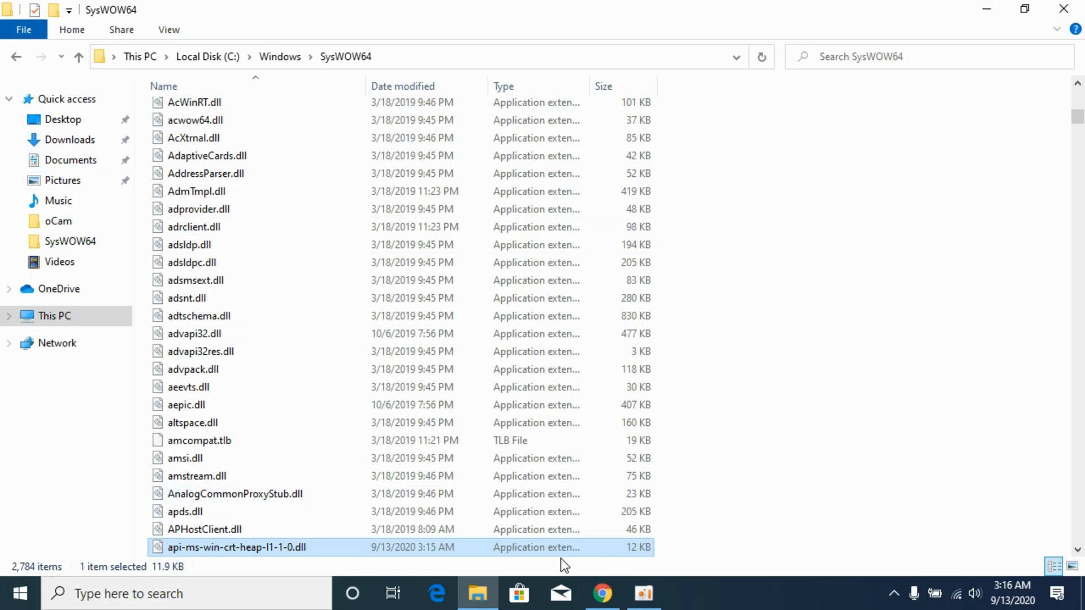
{"action": "left_click", "coordinate": [600, 593]}
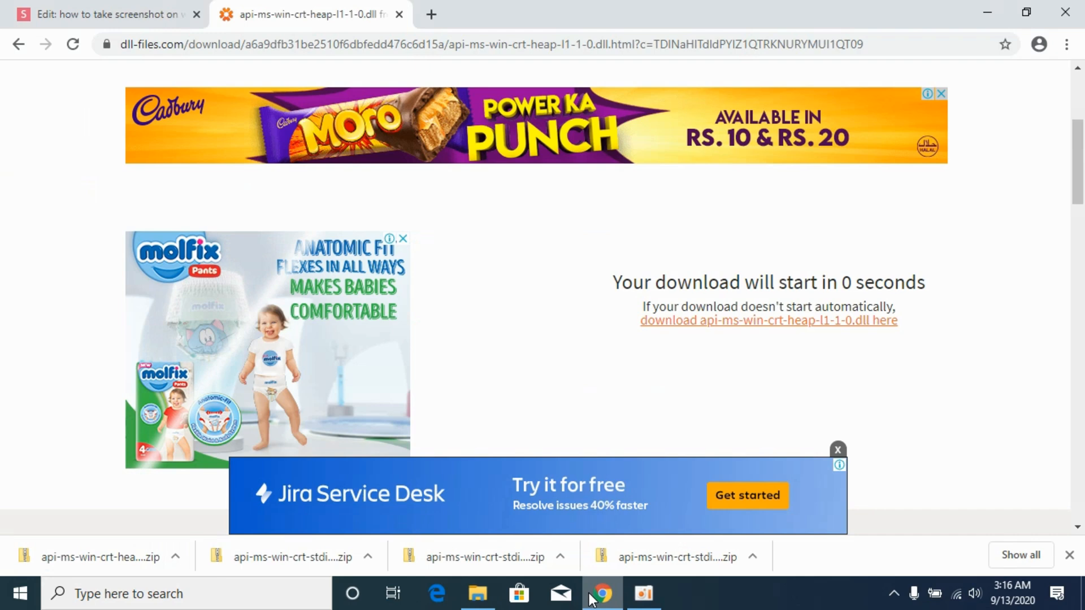
Return to the DLL-files.com version list and scroll to the 10.0.17134.12 downloads
{"action": "left_click", "coordinate": [769, 320]}
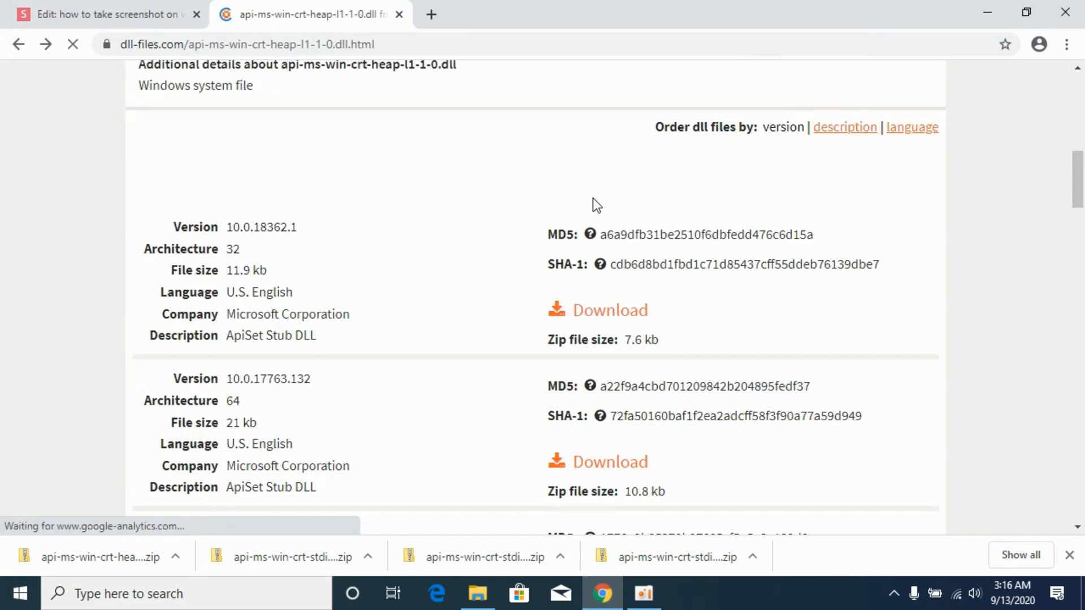
{"action": "scroll", "scroll_direction": "up", "scroll_amount": 3}
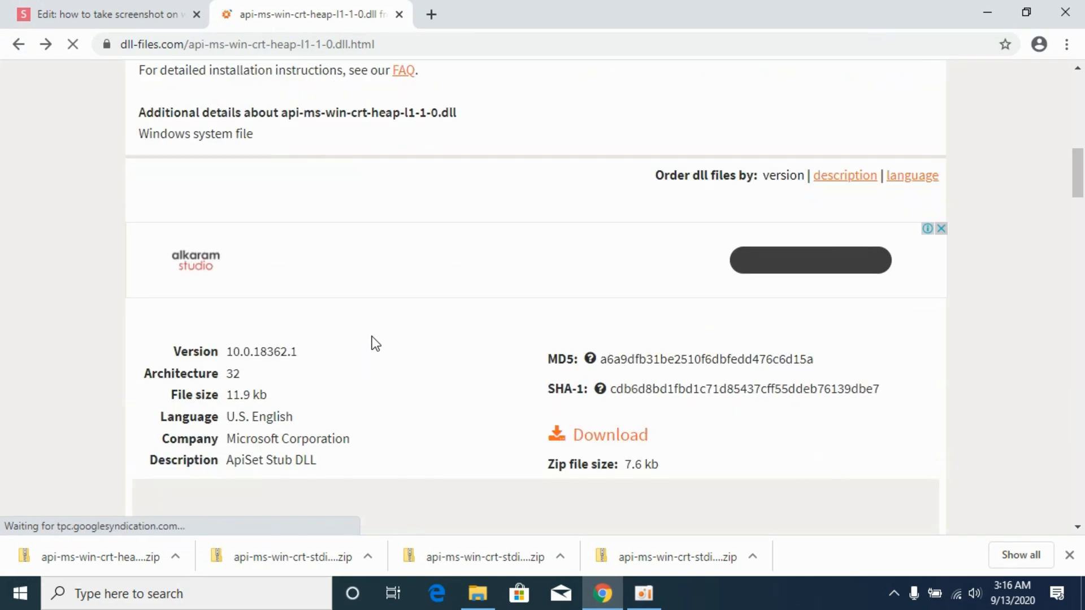
{"action": "scroll", "scroll_direction": "down", "scroll_amount": 3}
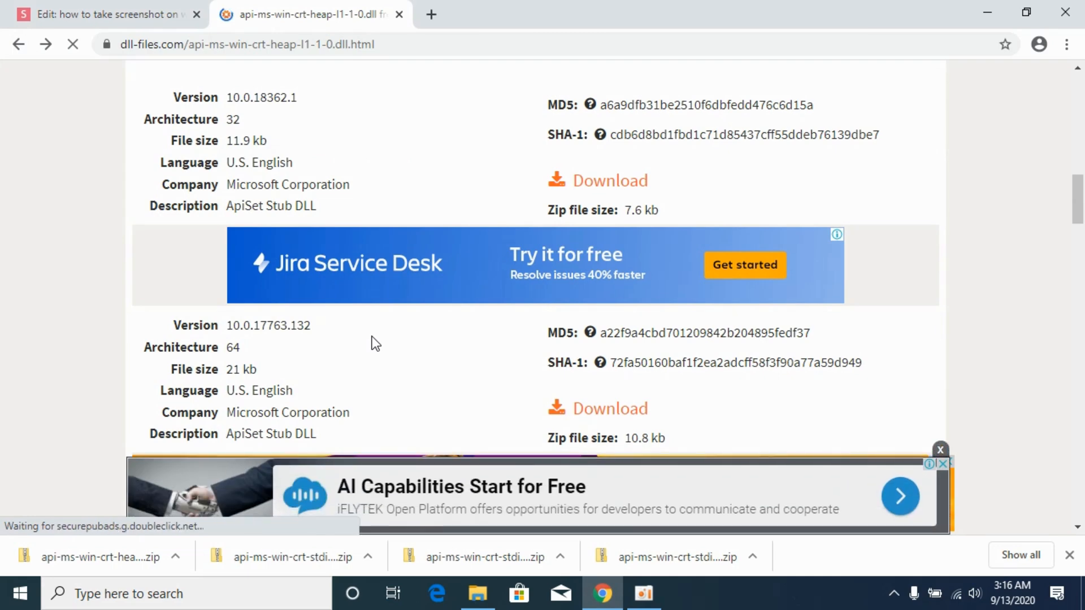
{"action": "scroll", "scroll_direction": "down", "scroll_amount": 3}
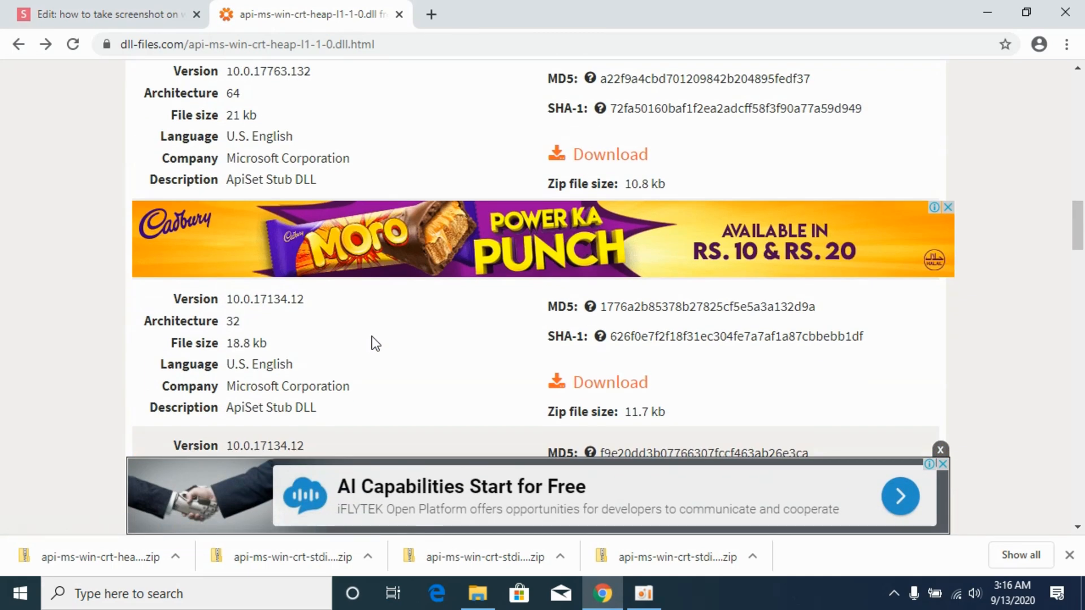
{"action": "scroll", "scroll_direction": "down", "scroll_amount": 3}
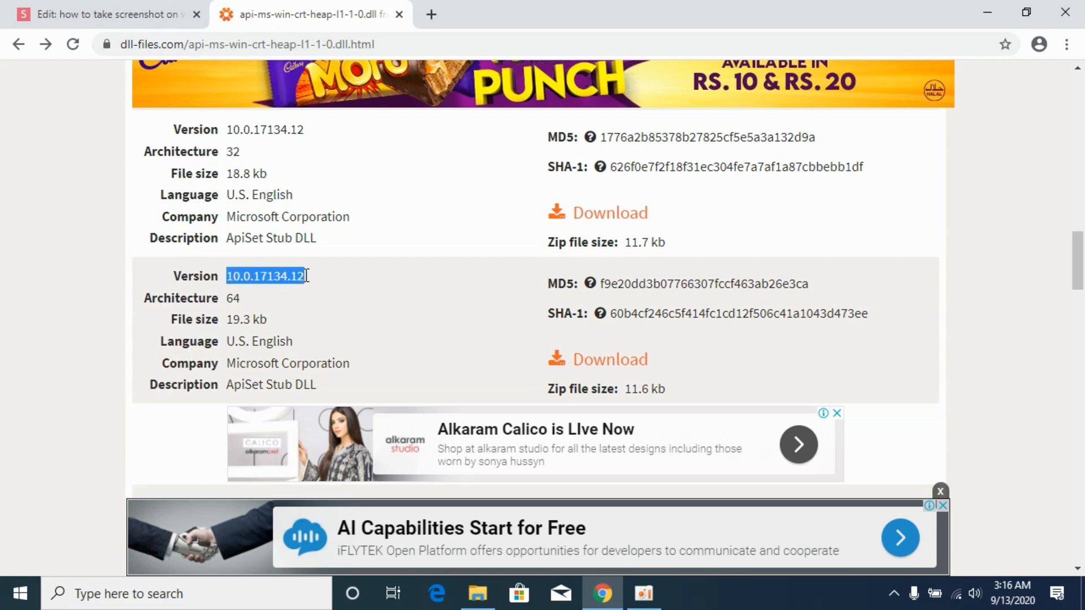
{"action": "left_click", "coordinate": [345, 174]}
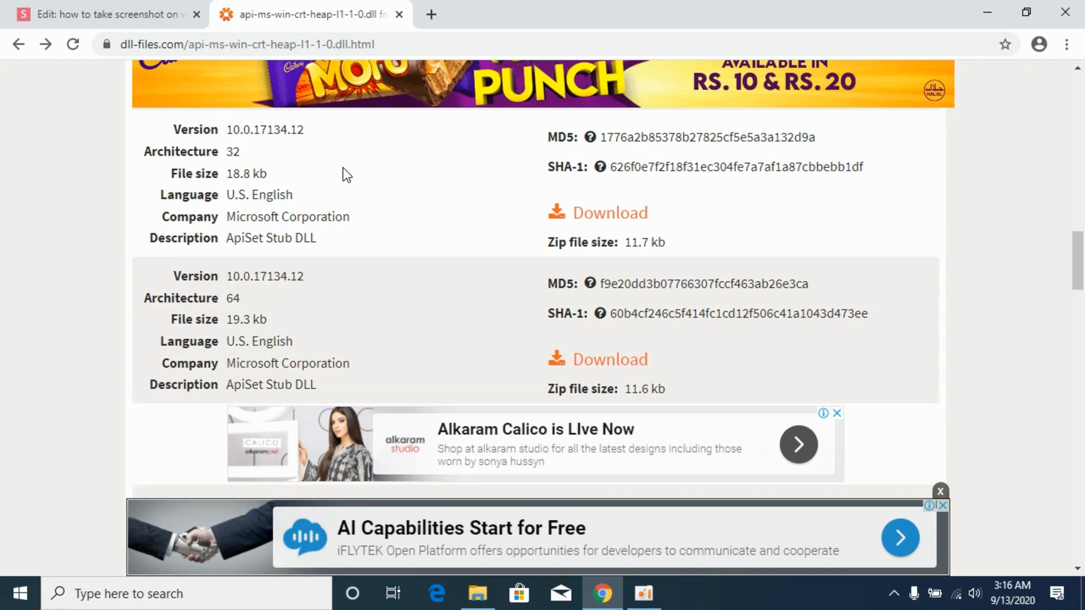
{"action": "scroll", "scroll_direction": "down", "scroll_amount": 3}
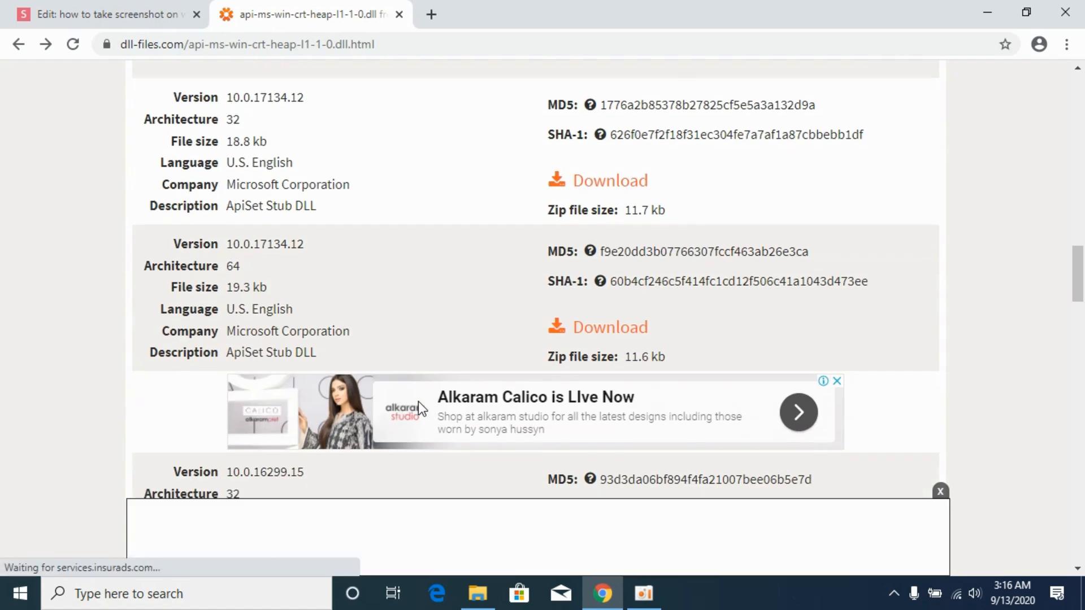
Delete the old downloaded zip from the Downloads folder
{"action": "left_click", "coordinate": [477, 594]}
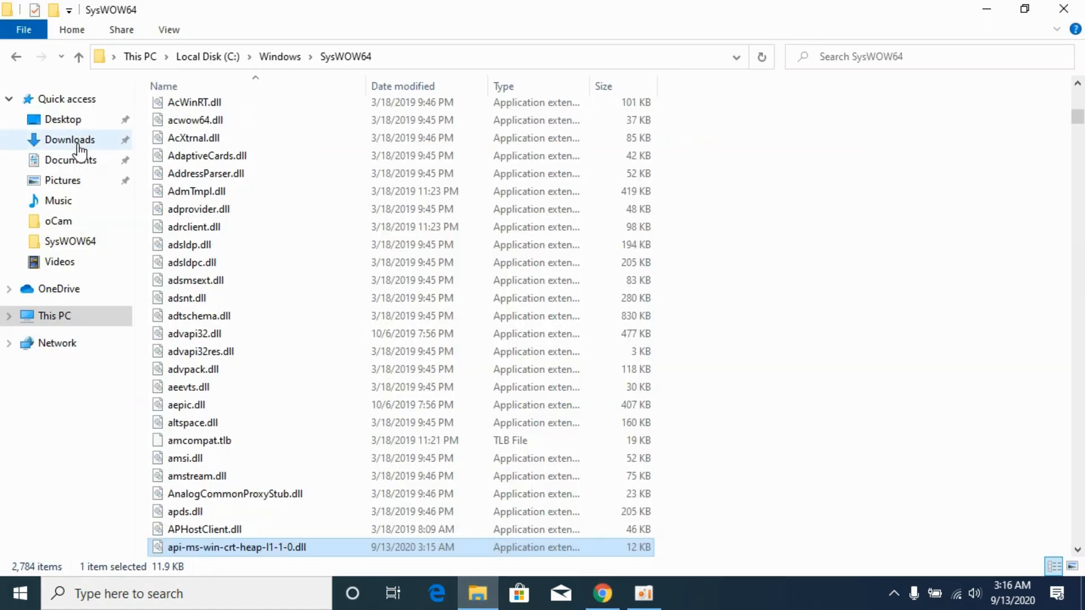
{"action": "right_click", "coordinate": [192, 127]}
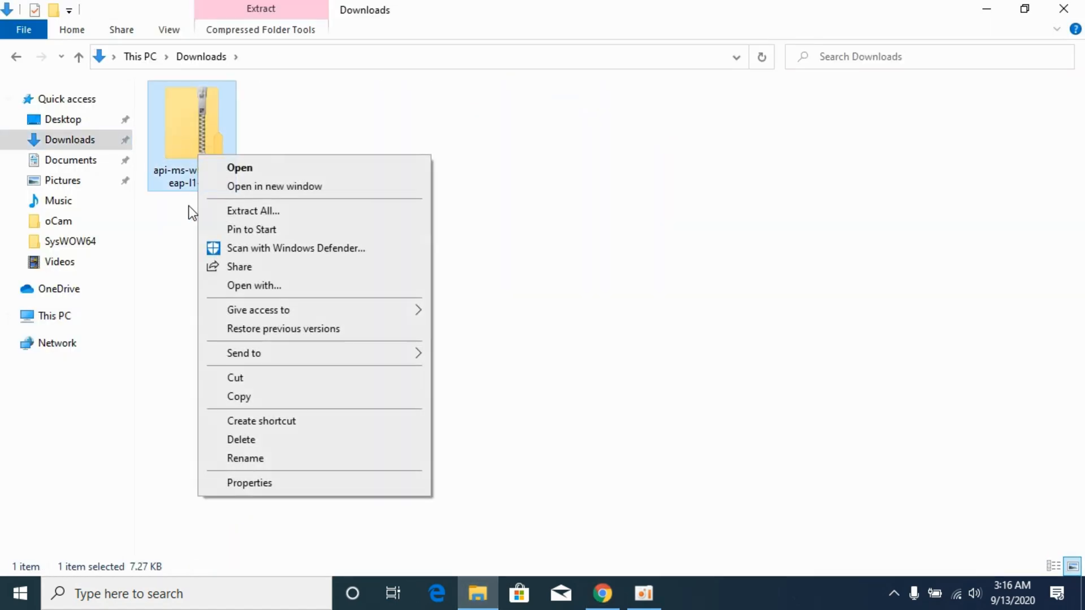
{"action": "left_click", "coordinate": [241, 440]}
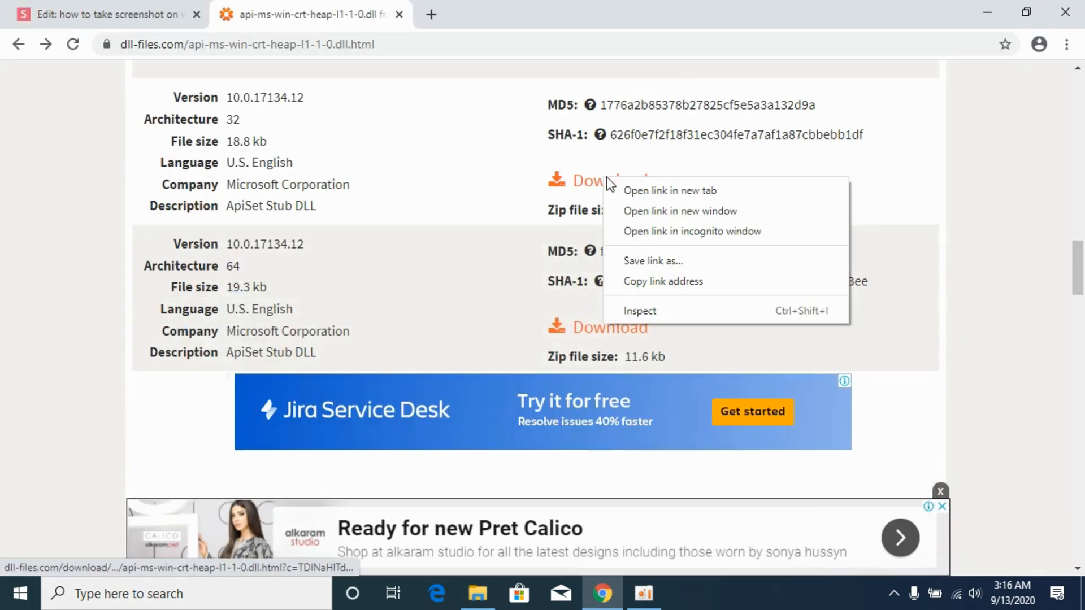
Download the 32-bit and 64-bit 10.0.17134.12 zips, each via 'Open link in new tab'
{"action": "left_click", "coordinate": [669, 190]}
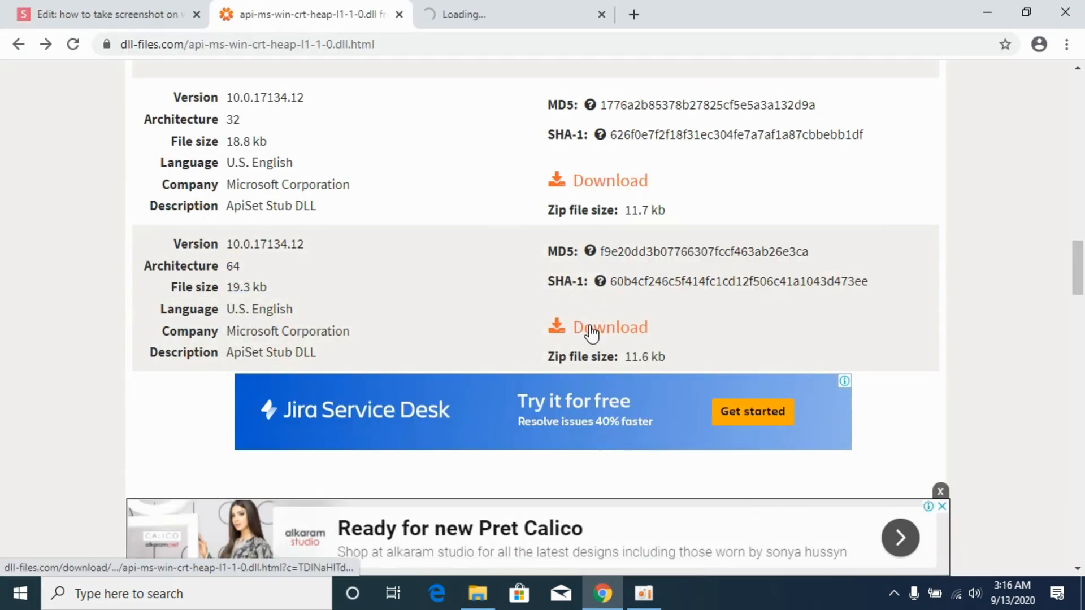
{"action": "left_click", "coordinate": [597, 327]}
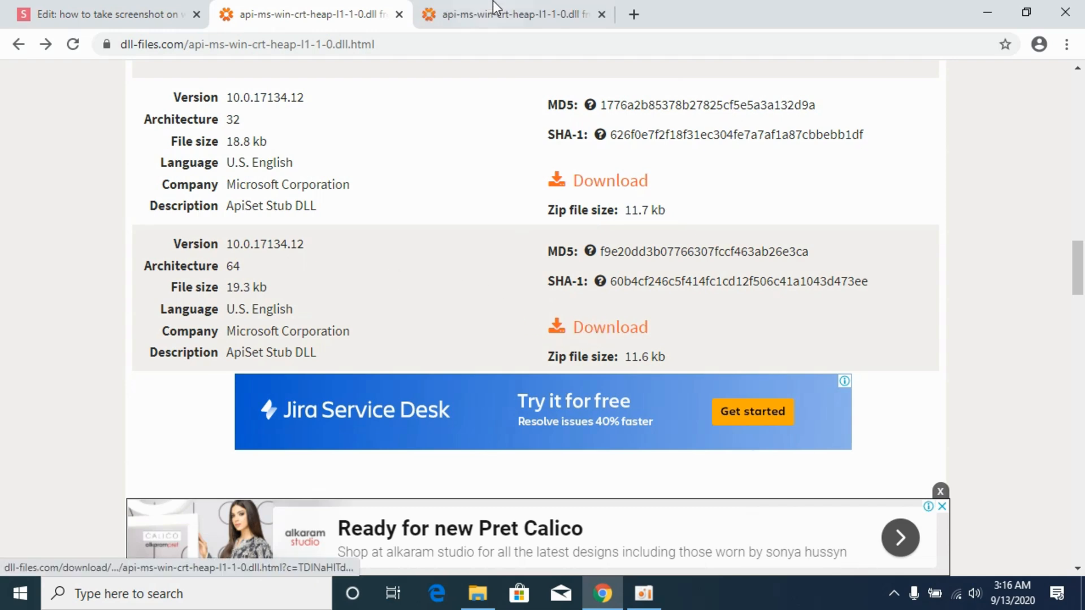
{"action": "left_click", "coordinate": [608, 181]}
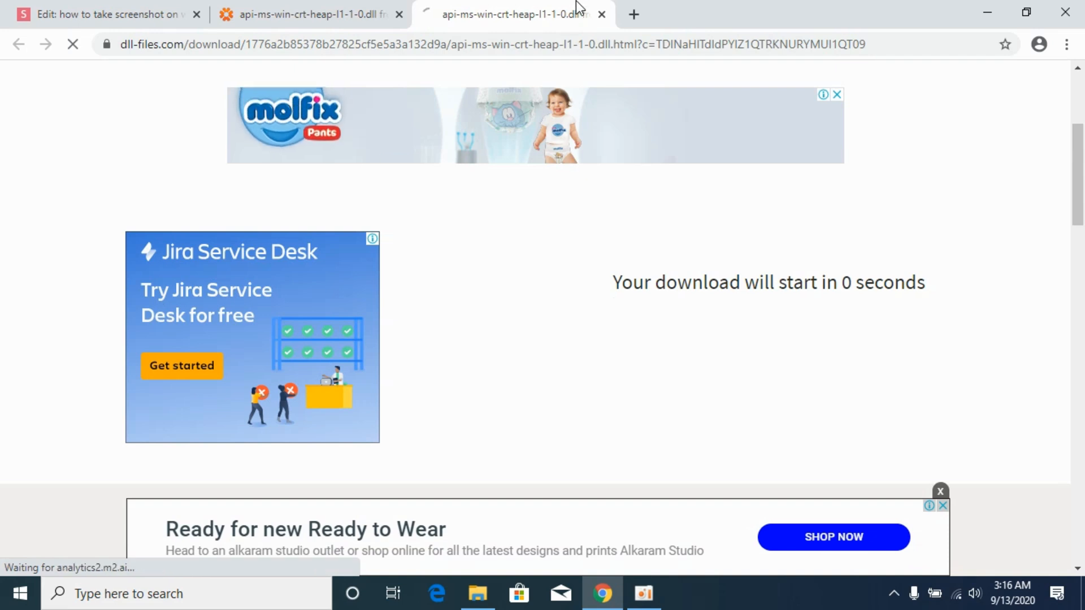
{"action": "left_click", "coordinate": [601, 14]}
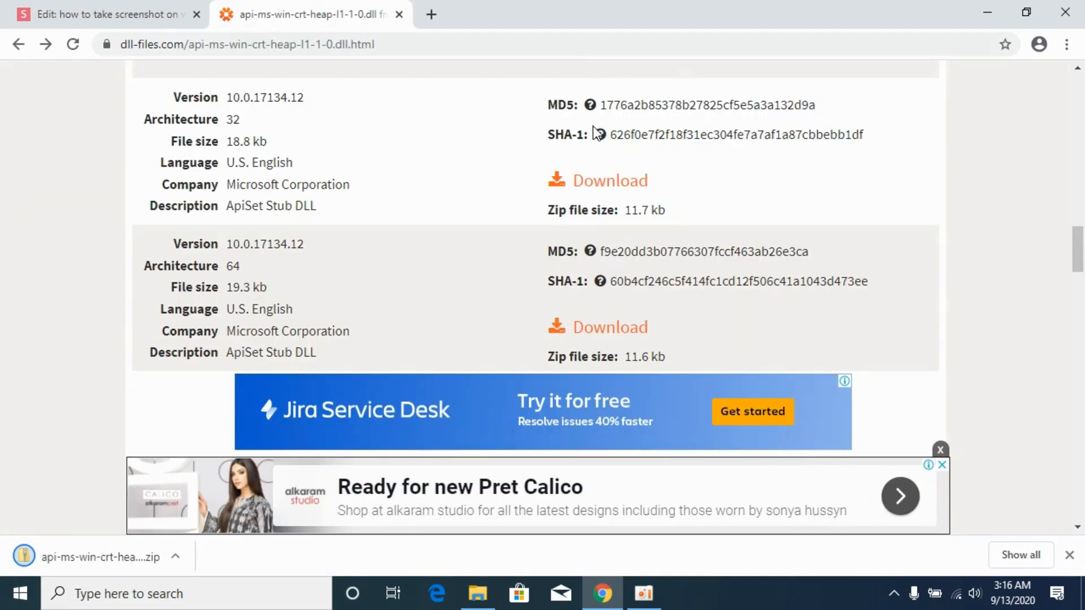
{"action": "left_click", "coordinate": [609, 326]}
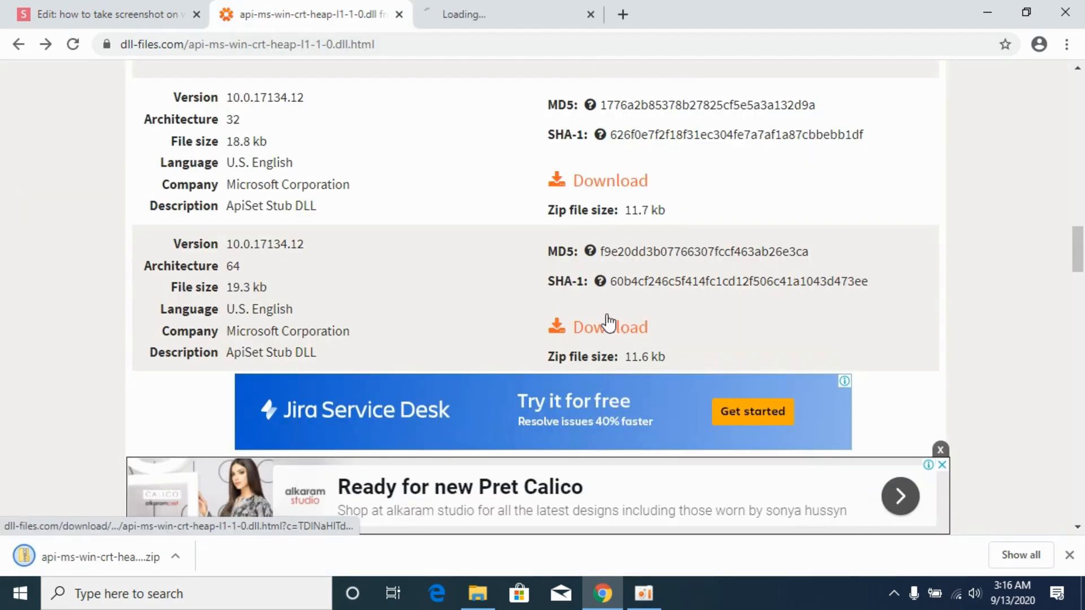
{"action": "mouse_move", "coordinate": [477, 593]}
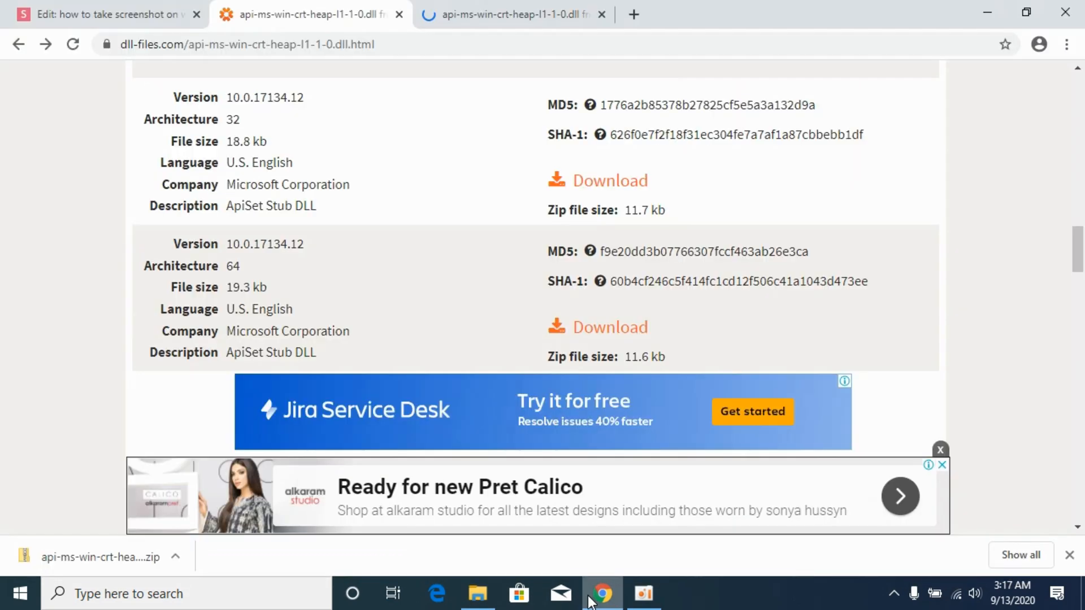
{"action": "left_click", "coordinate": [609, 327]}
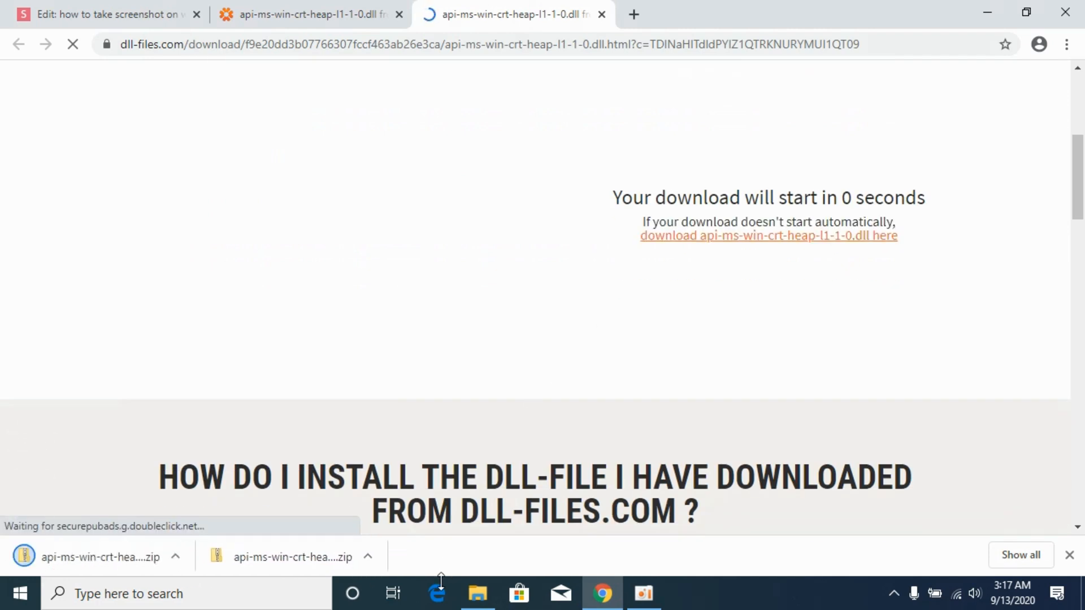
Copy the DLL from the first new zip in Downloads and open This PC in a new window
{"action": "left_click", "coordinate": [477, 593]}
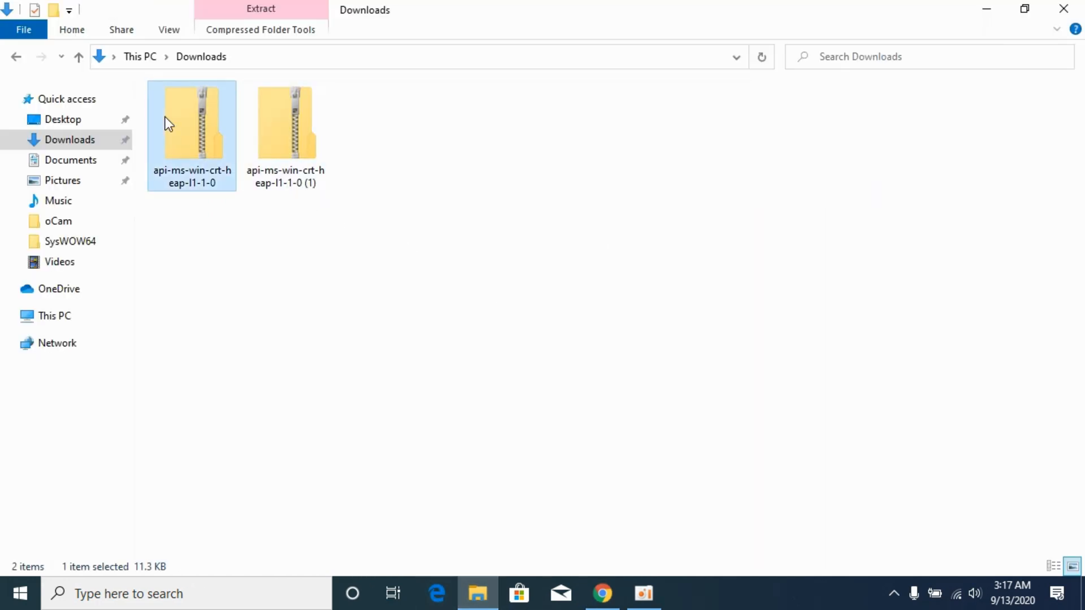
{"action": "left_click", "coordinate": [285, 134]}
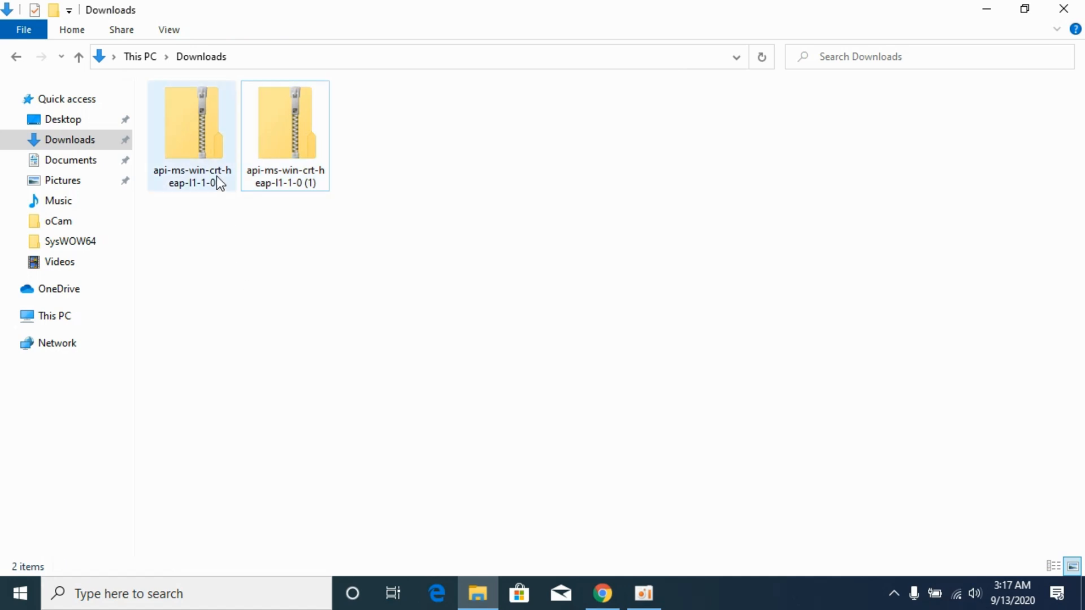
{"action": "right_click", "coordinate": [237, 111]}
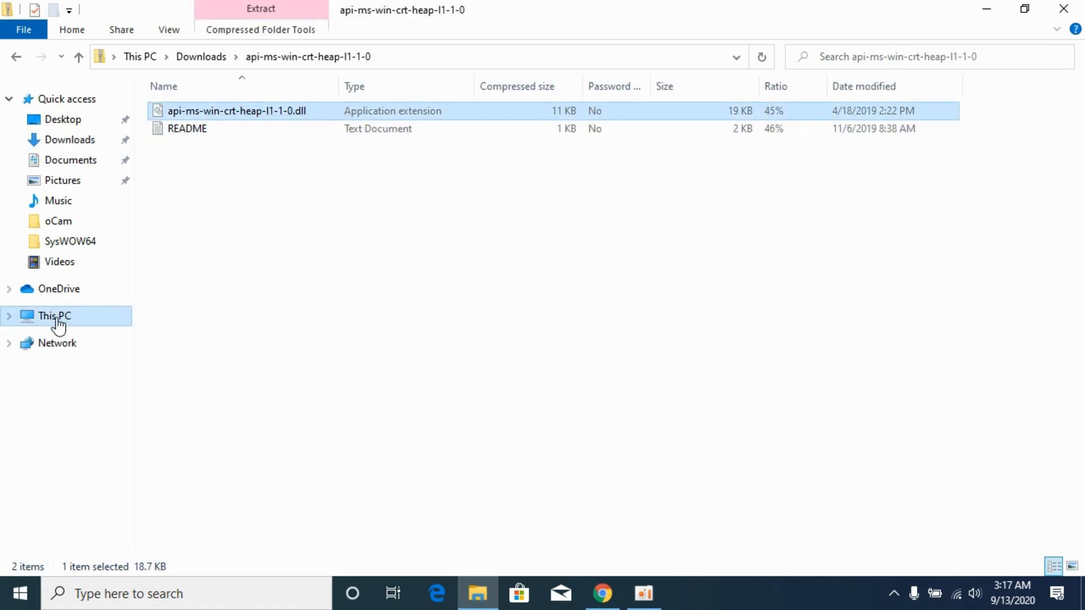
{"action": "right_click", "coordinate": [55, 315]}
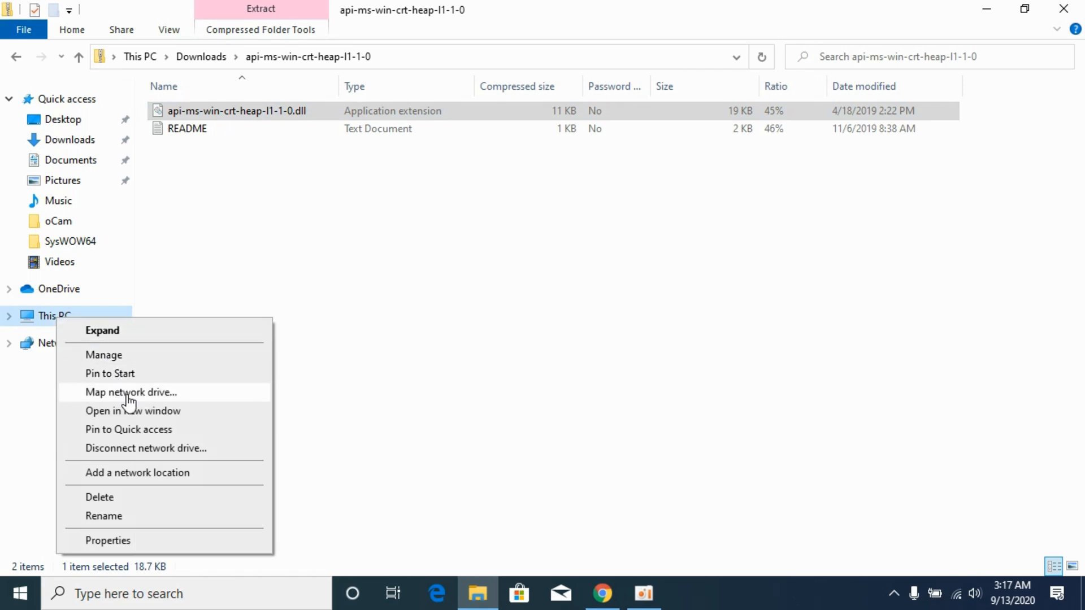
{"action": "left_click", "coordinate": [133, 410]}
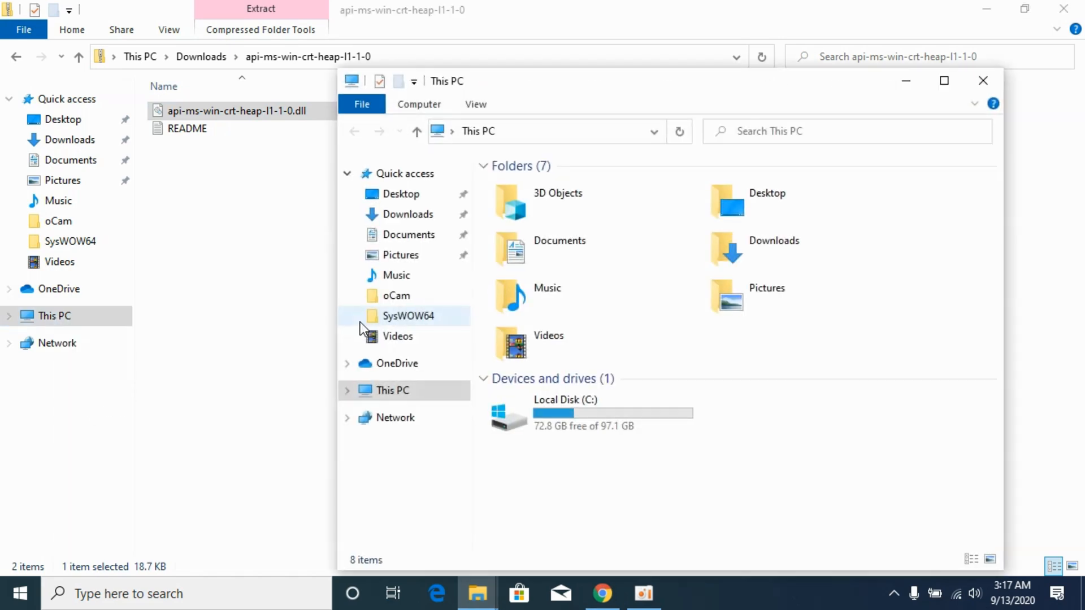
Paste the DLL into C:\Windows\SysWOW64, replacing the existing copy with administrator permission
{"action": "double_click", "coordinate": [565, 414]}
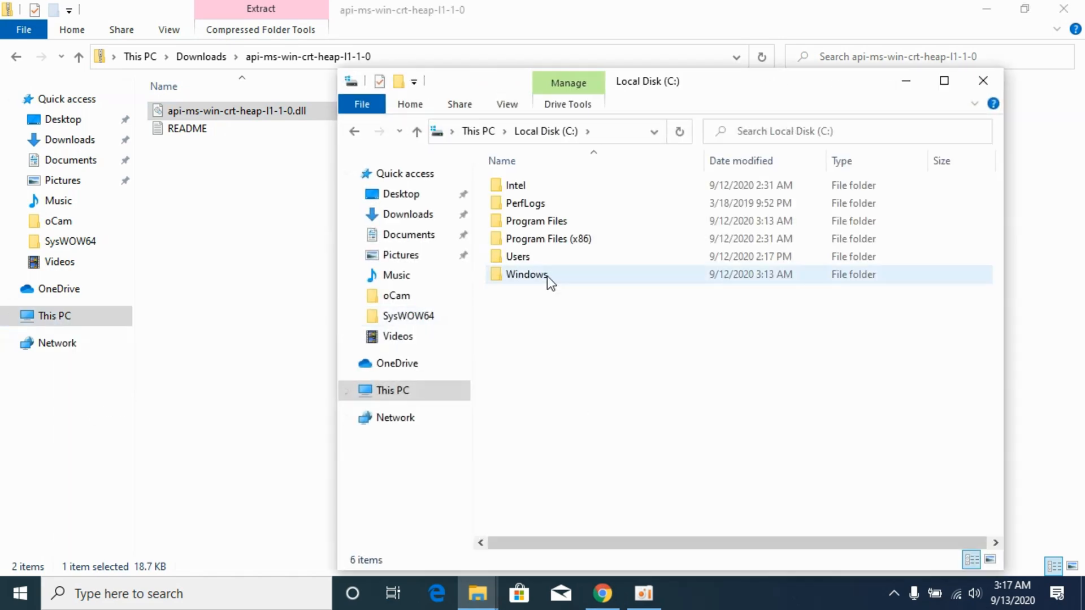
{"action": "double_click", "coordinate": [525, 274]}
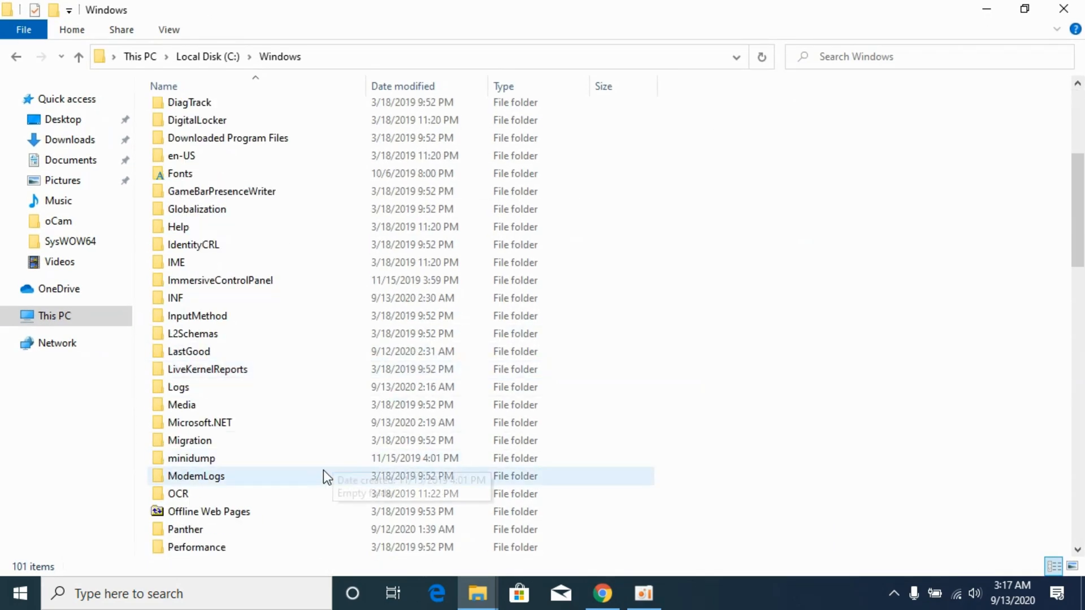
{"action": "scroll", "scroll_direction": "down", "scroll_amount": 3}
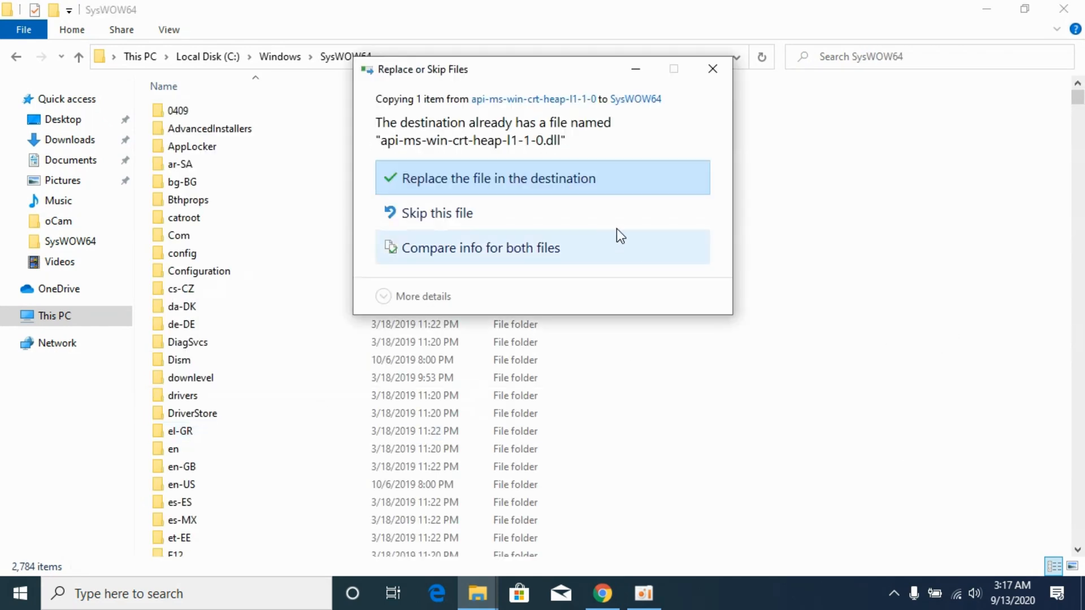
{"action": "left_click", "coordinate": [498, 177]}
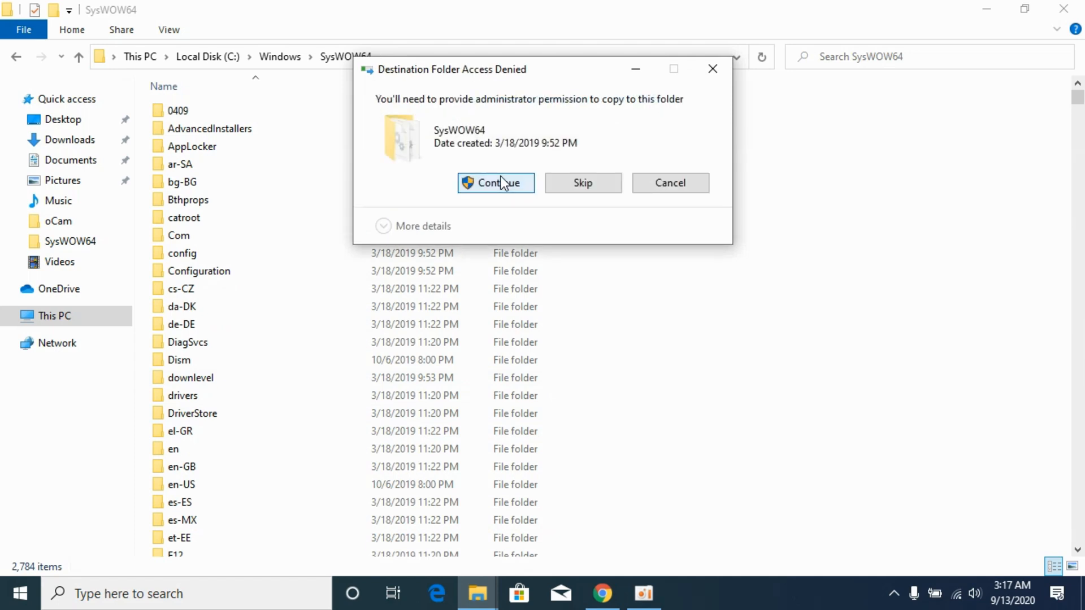
{"action": "left_click", "coordinate": [495, 183]}
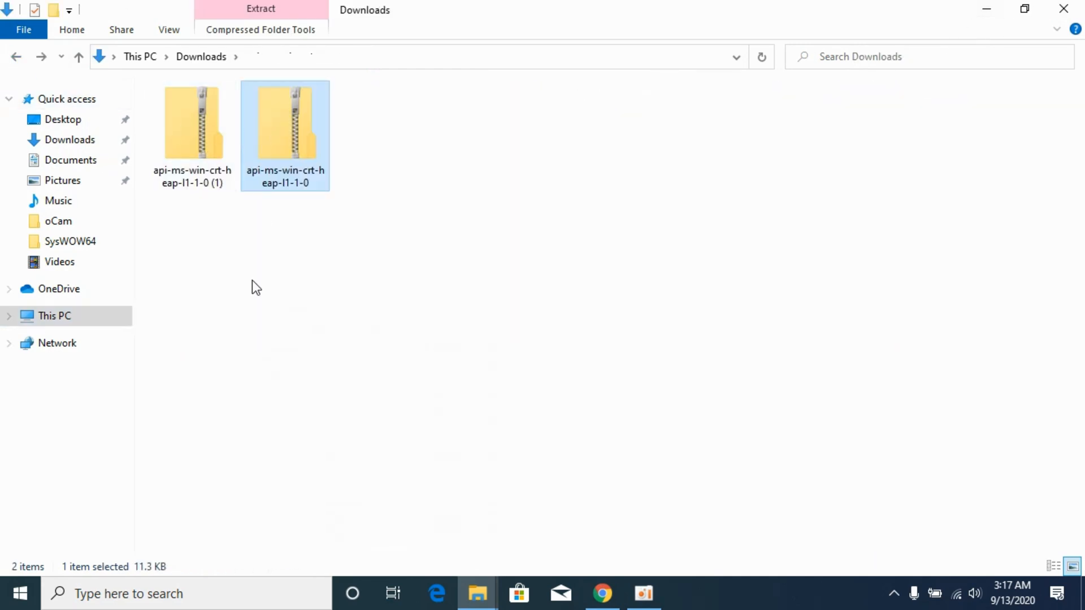
Copy the 64-bit api-ms-win-crt-heap-l1-1-0.dll from the second zip package
{"action": "left_click", "coordinate": [192, 131]}
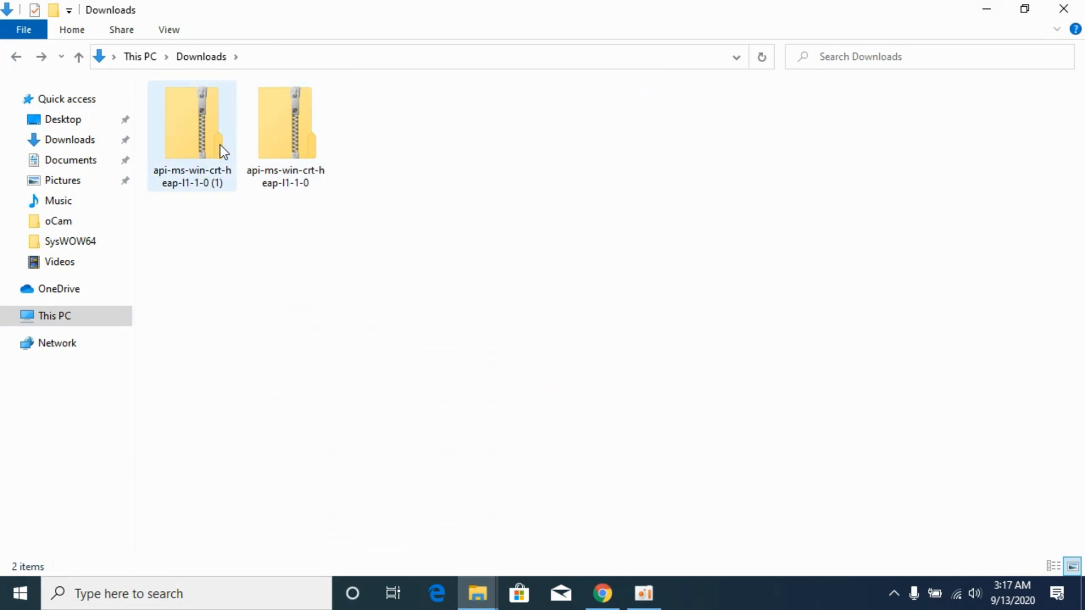
{"action": "double_click", "coordinate": [192, 128]}
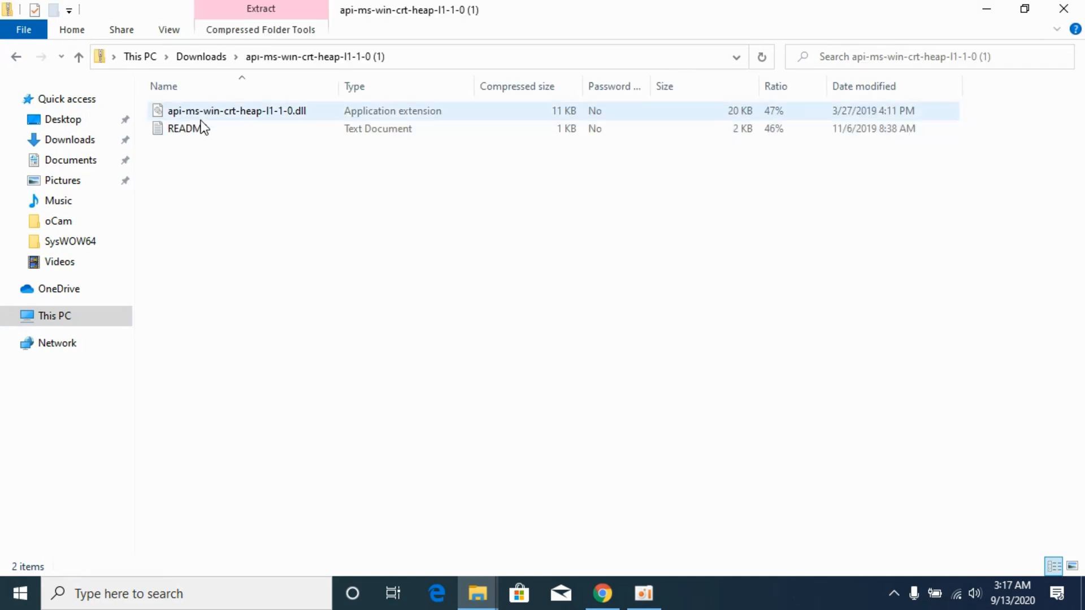
{"action": "left_click", "coordinate": [238, 111]}
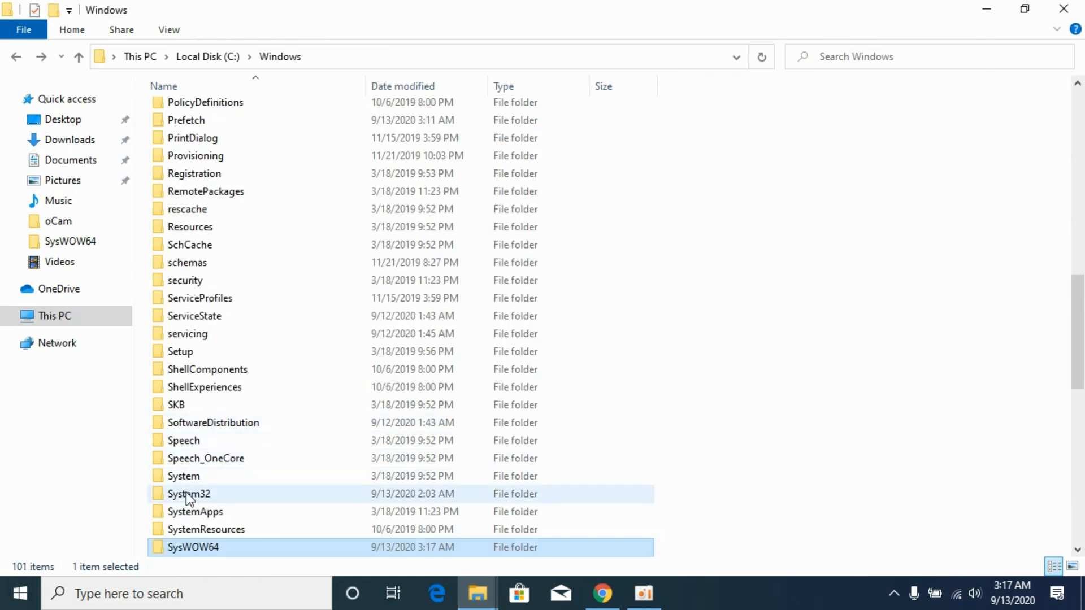
Paste the DLL into C:\Windows\System32
{"action": "left_click", "coordinate": [189, 494]}
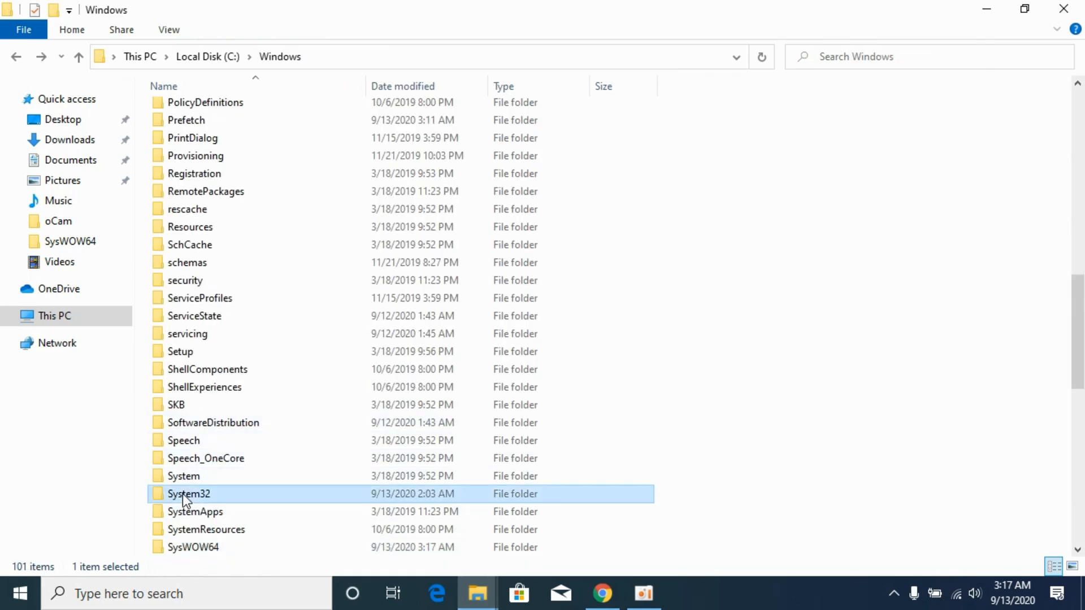
{"action": "double_click", "coordinate": [189, 494]}
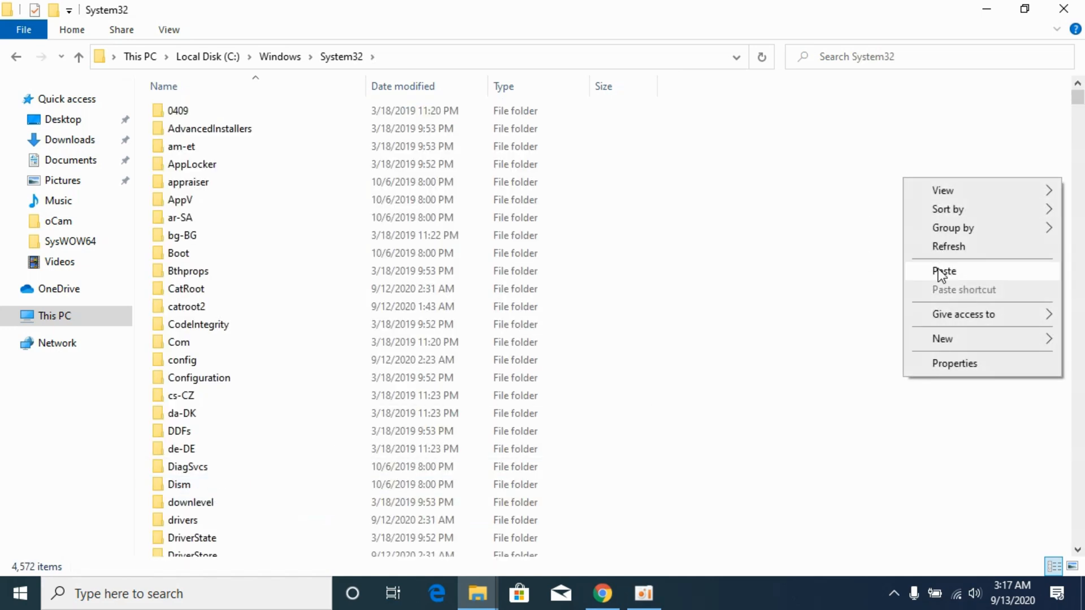
{"action": "left_click", "coordinate": [944, 270]}
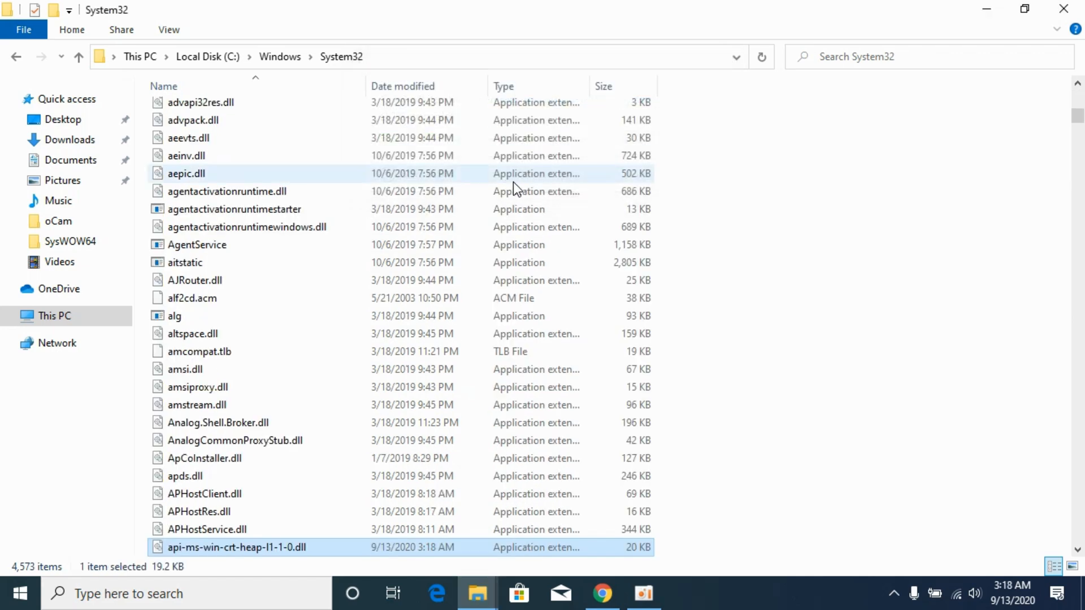
{"action": "mouse_move", "coordinate": [785, 262]}
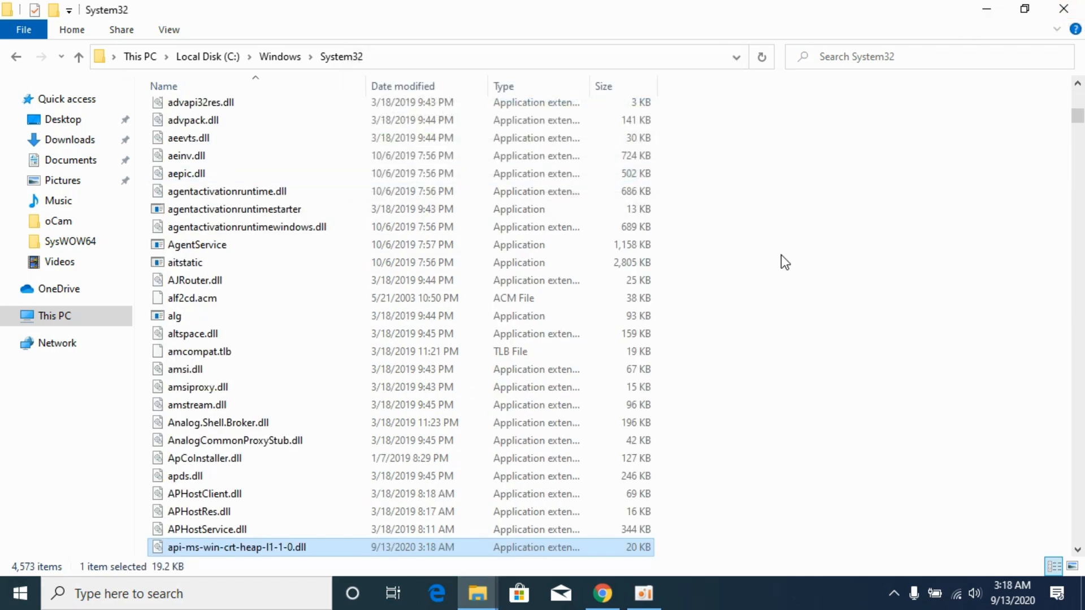